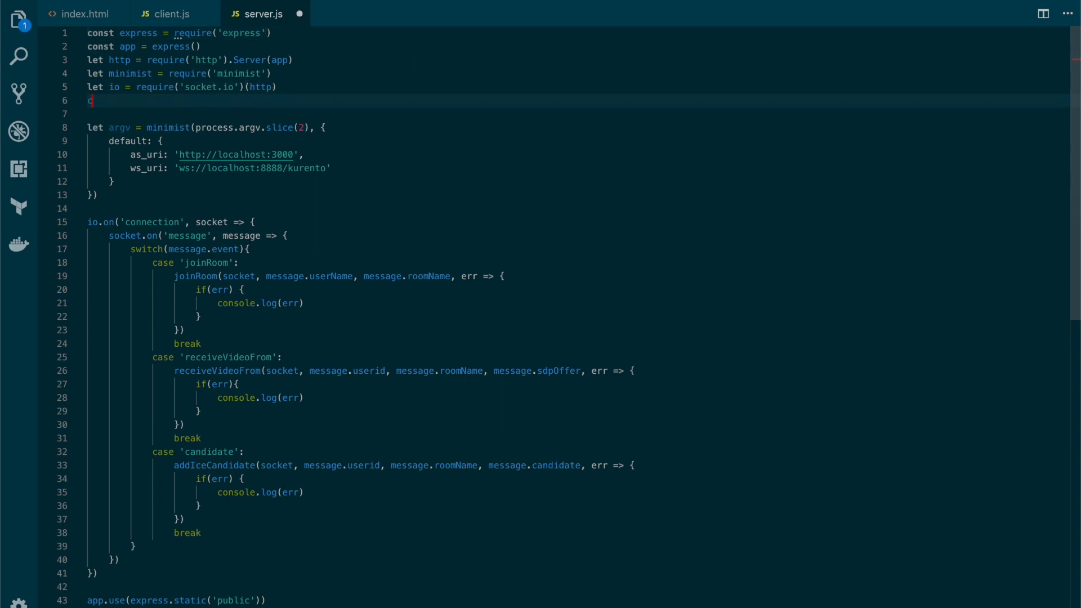
- Add const kurento = require('kurento-client') to server.js and switch to Terminal
text(const kure)
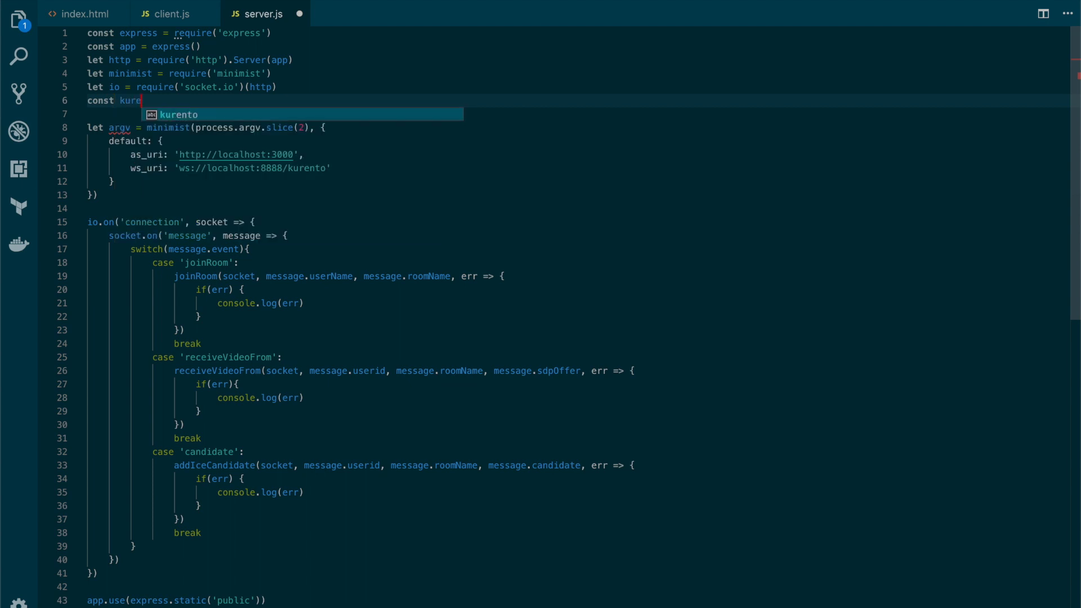
text(nto =)
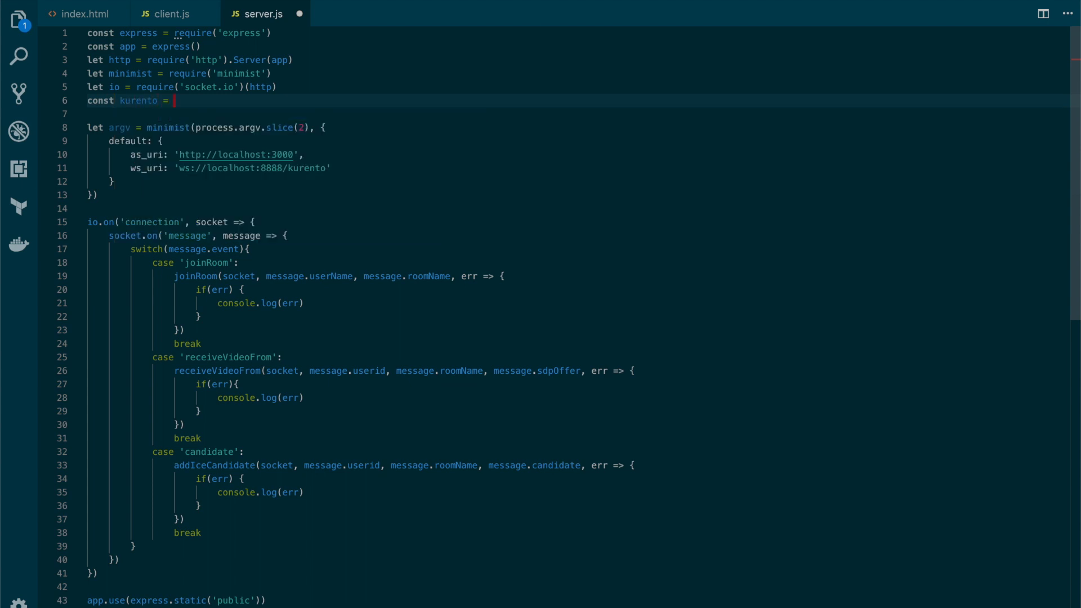
text(require())
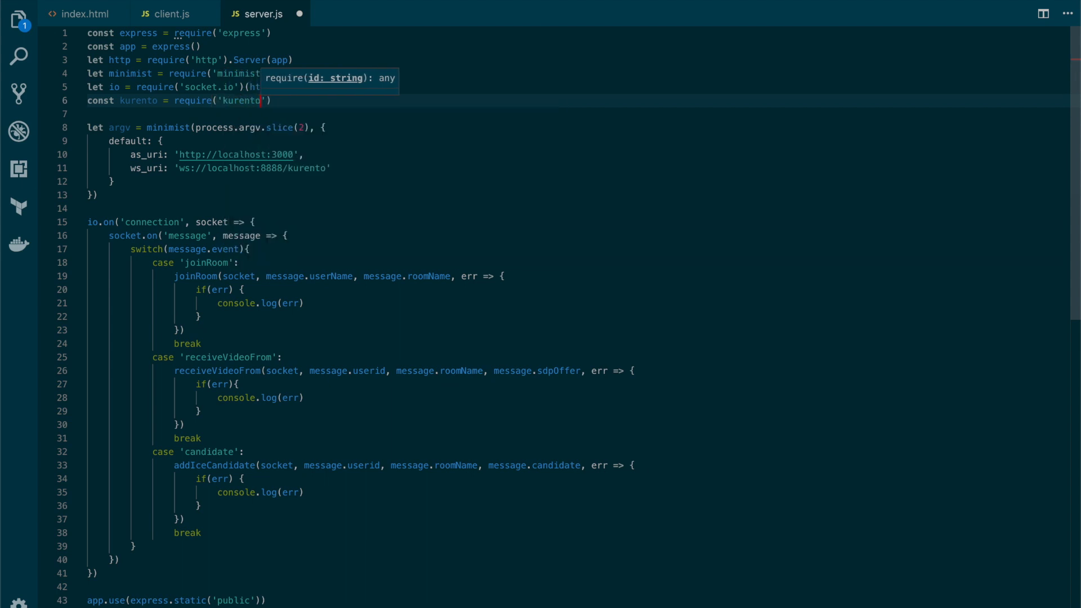
text(-client)
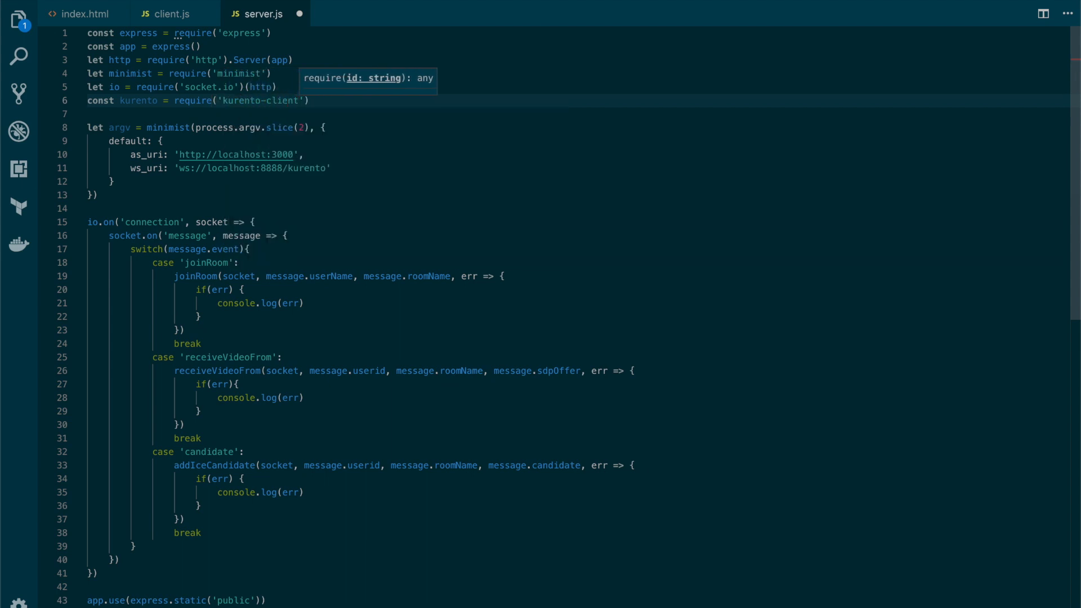
key(Cmd+Tab)
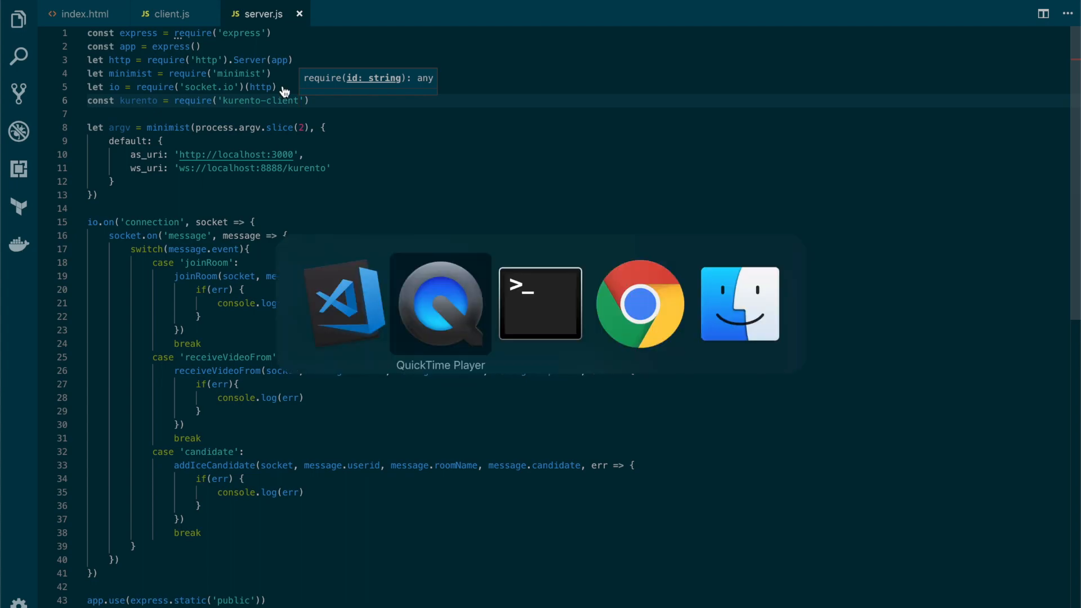
- Run npm install -S kurento-client in the project's terminal
click(541, 302)
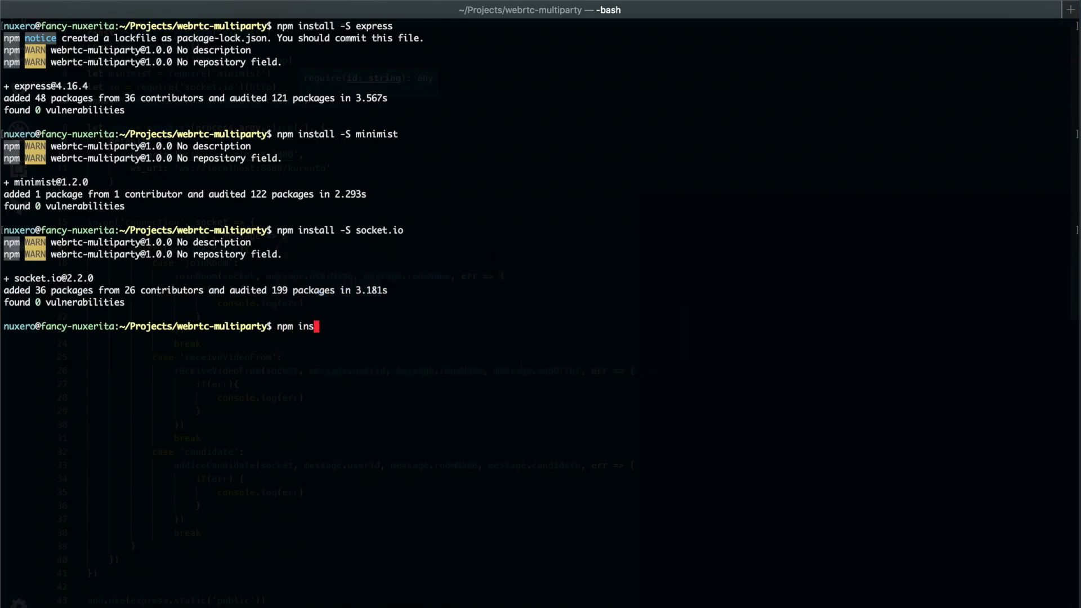
text(tall -S)
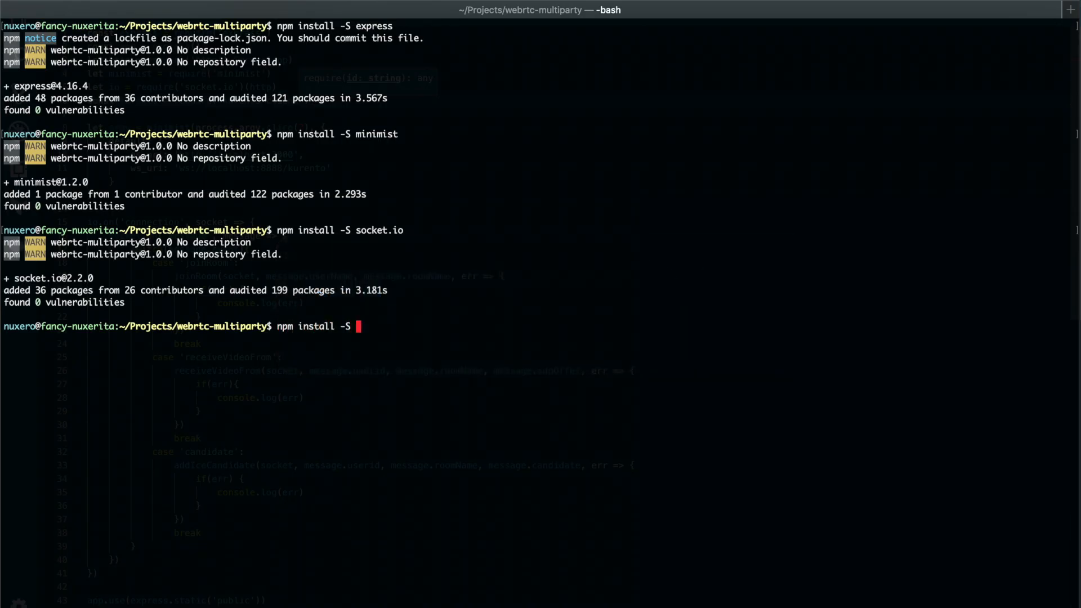
text(kurento-)
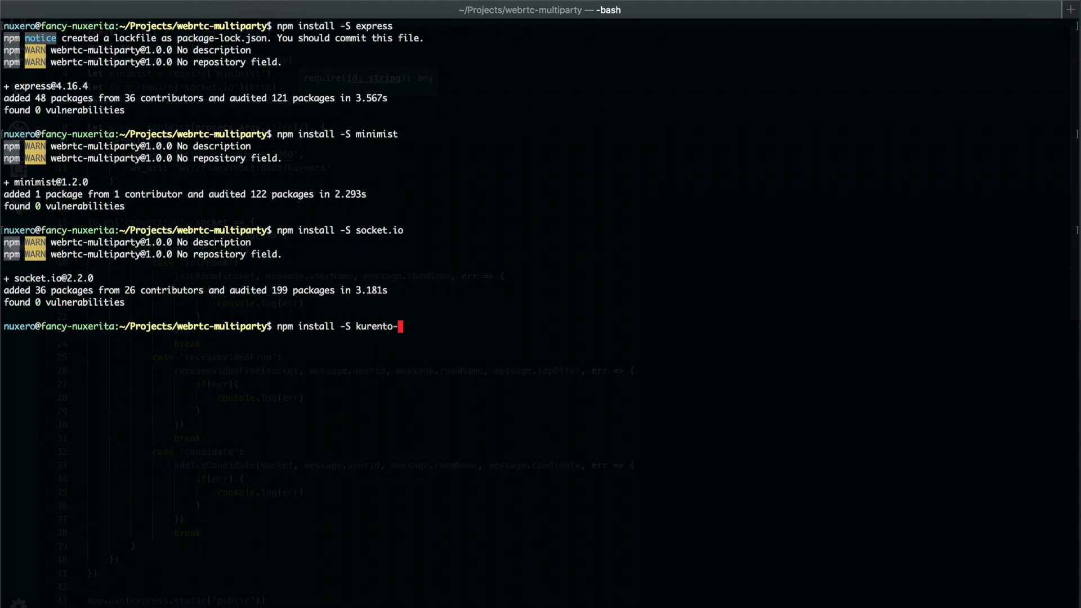
text(client)
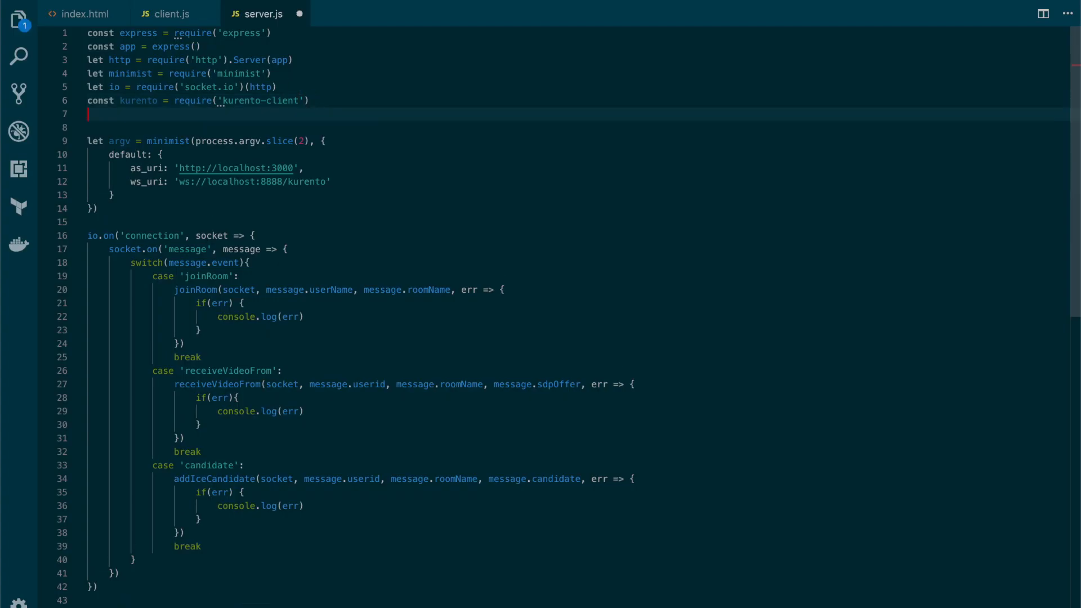
- Declare let kurentoClient = null below the require statements
text(let kurento)
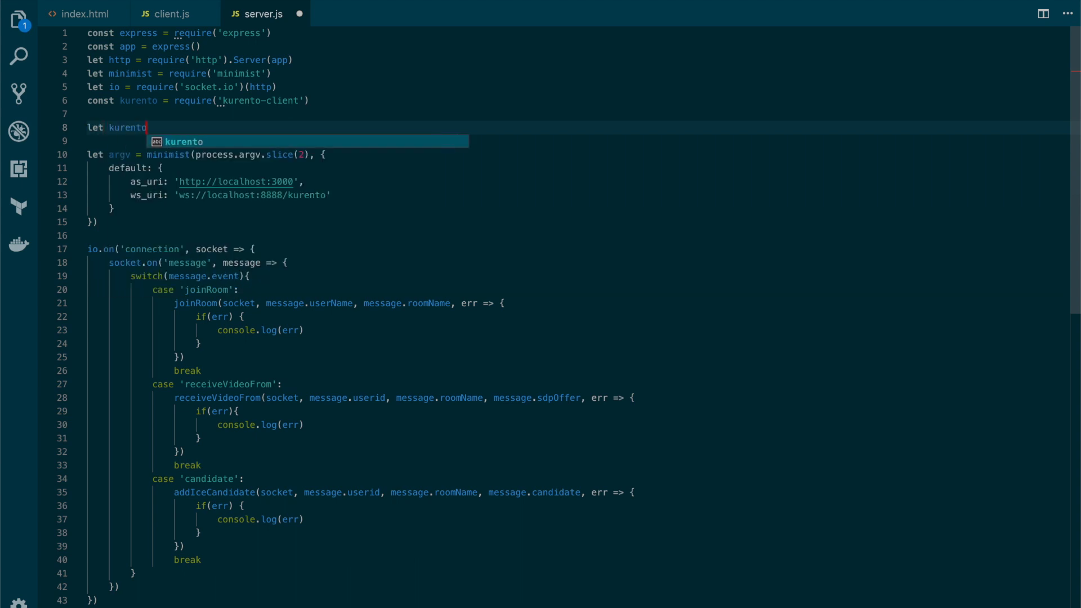
text(Cl)
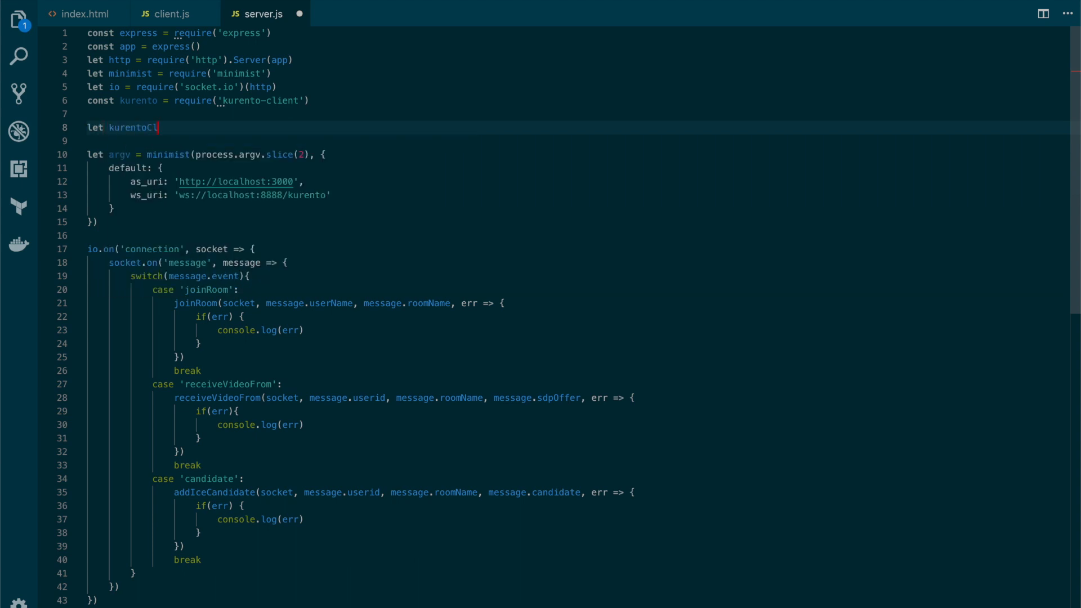
text(ient = null)
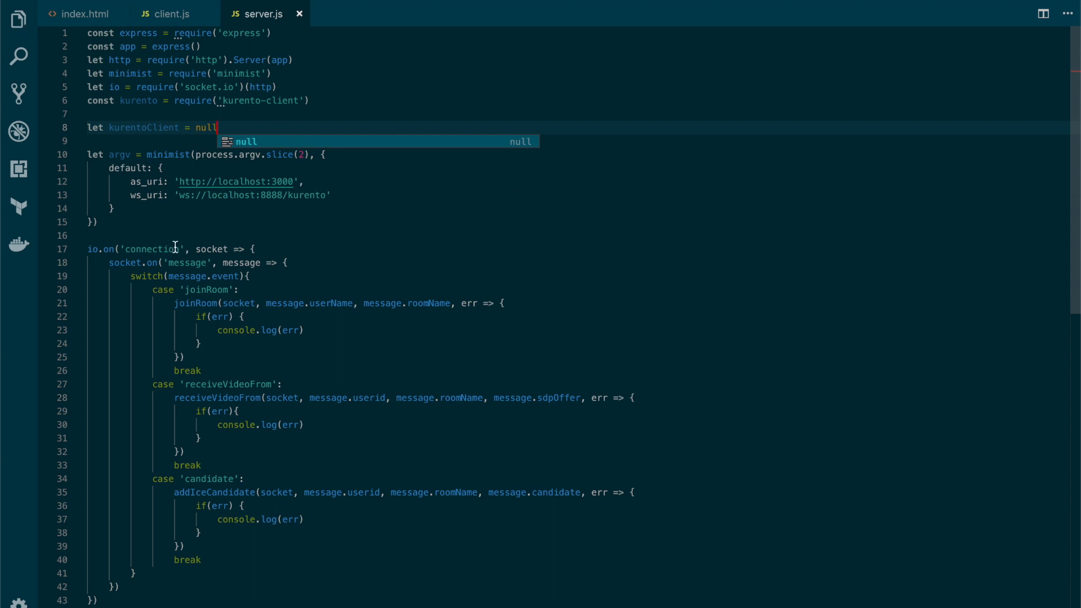
scroll(down, 3)
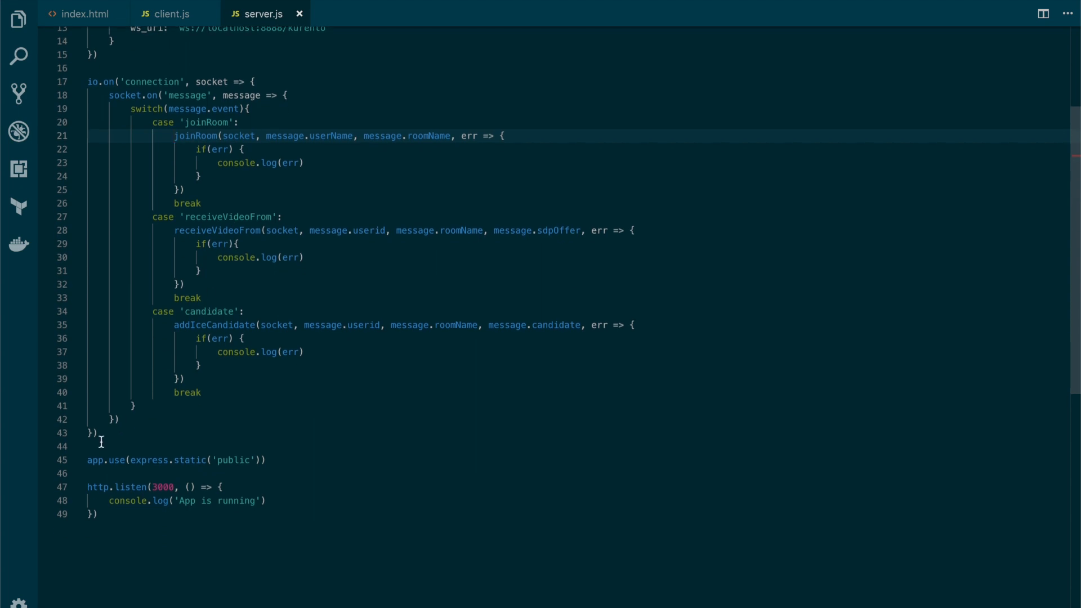
- Declare function getKurentoClient(callback) above app.use
key(Enter)
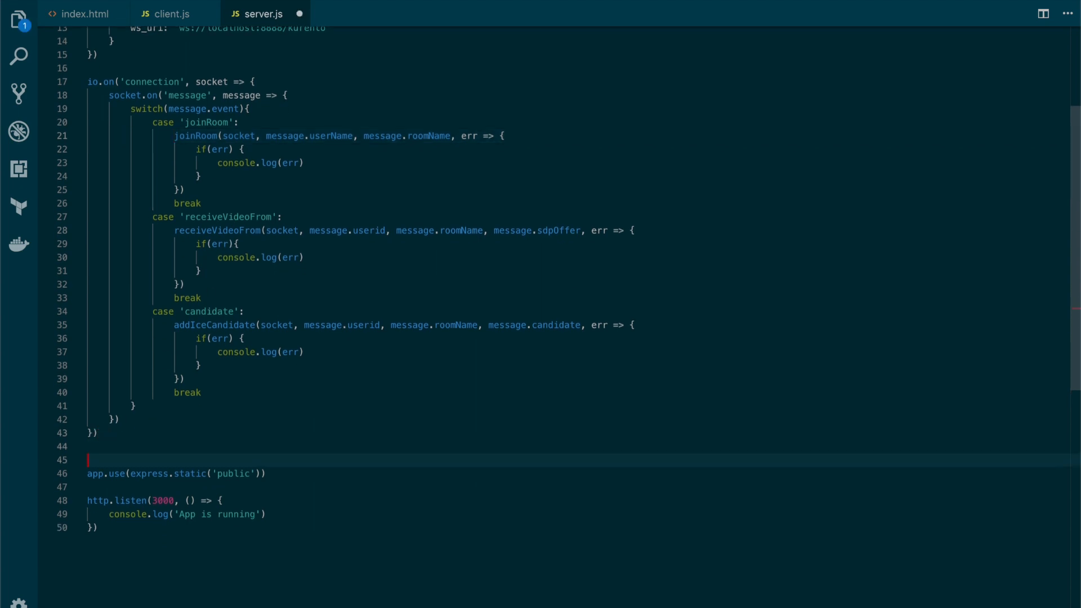
text(function)
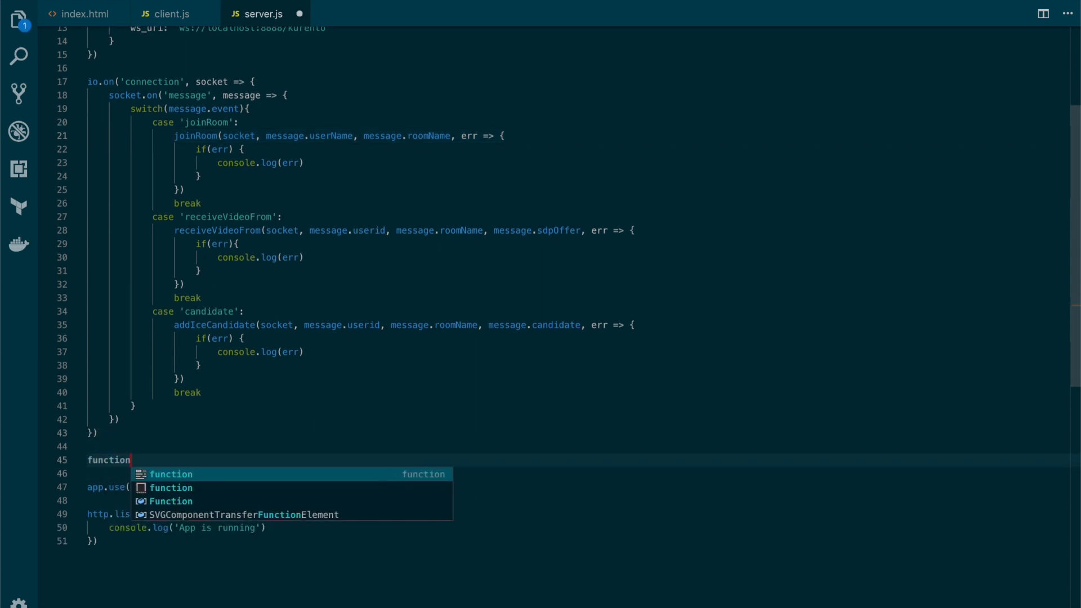
text(getK)
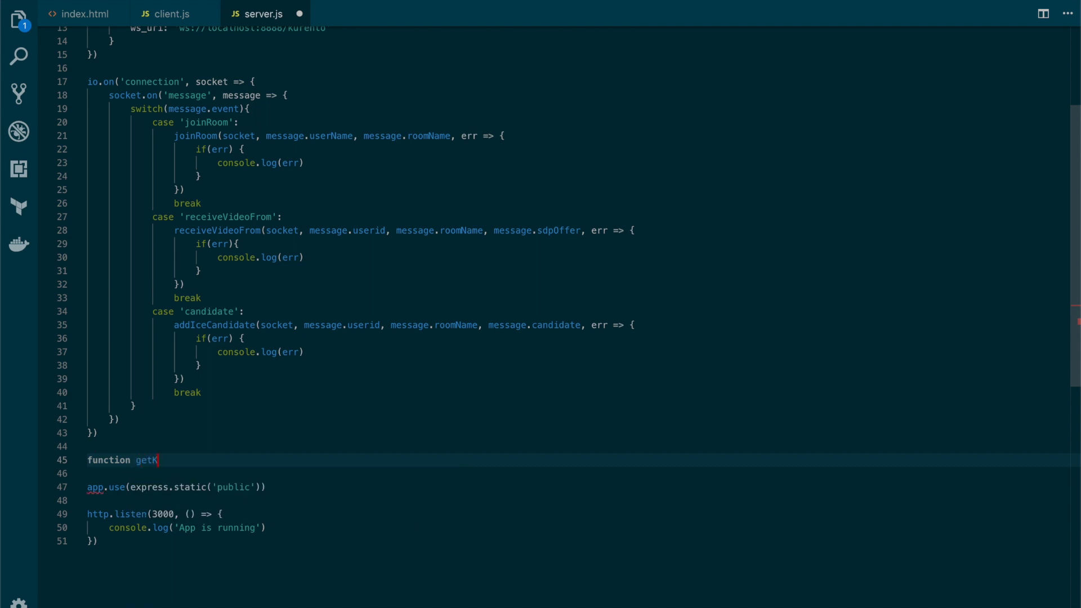
text(urentoClient)
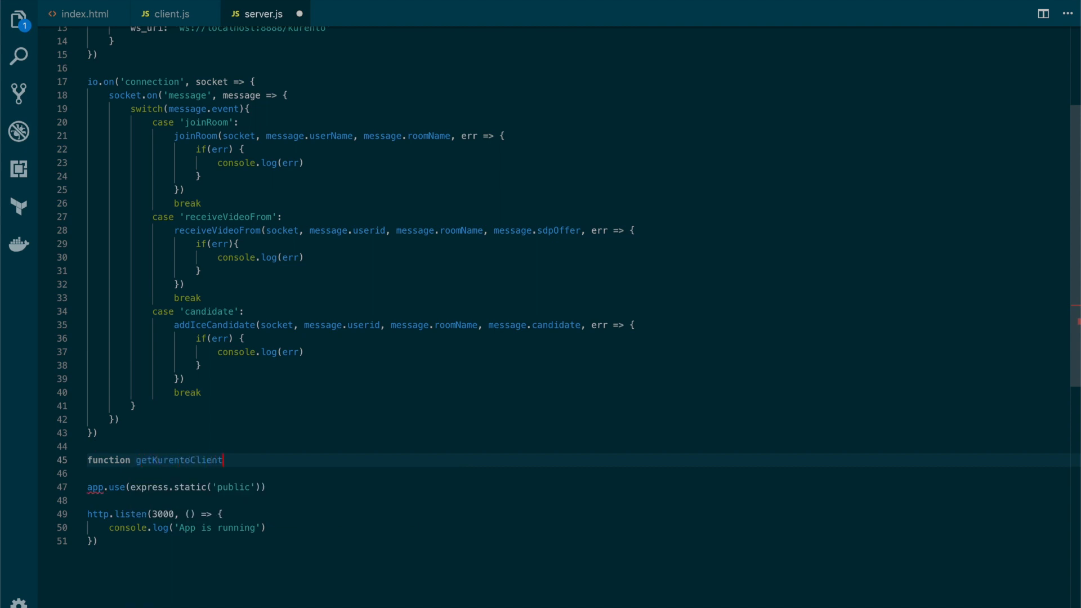
text((callb))
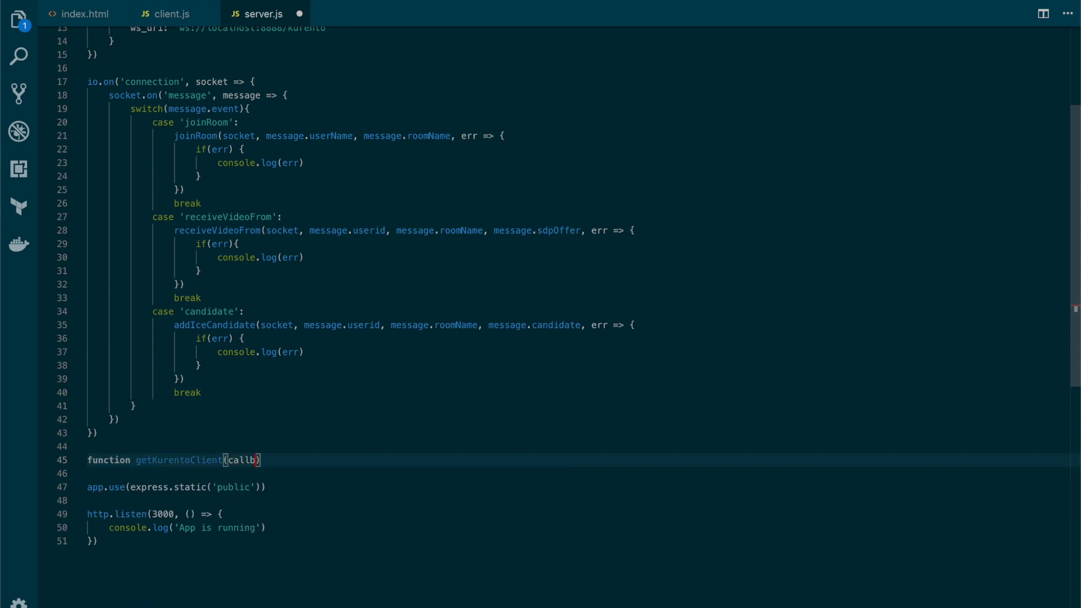
text(ack)
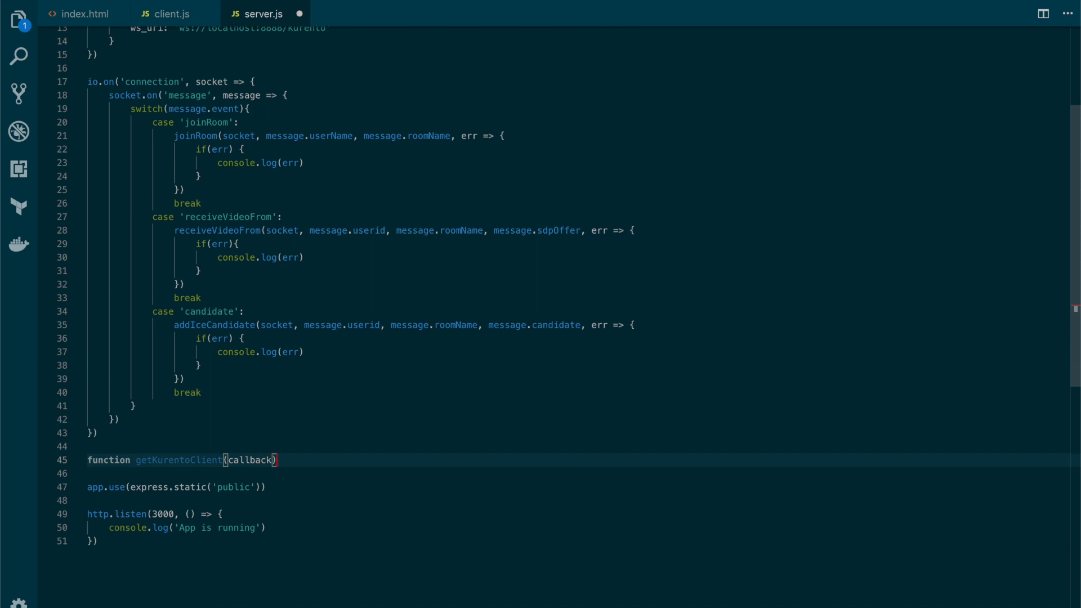
text({)
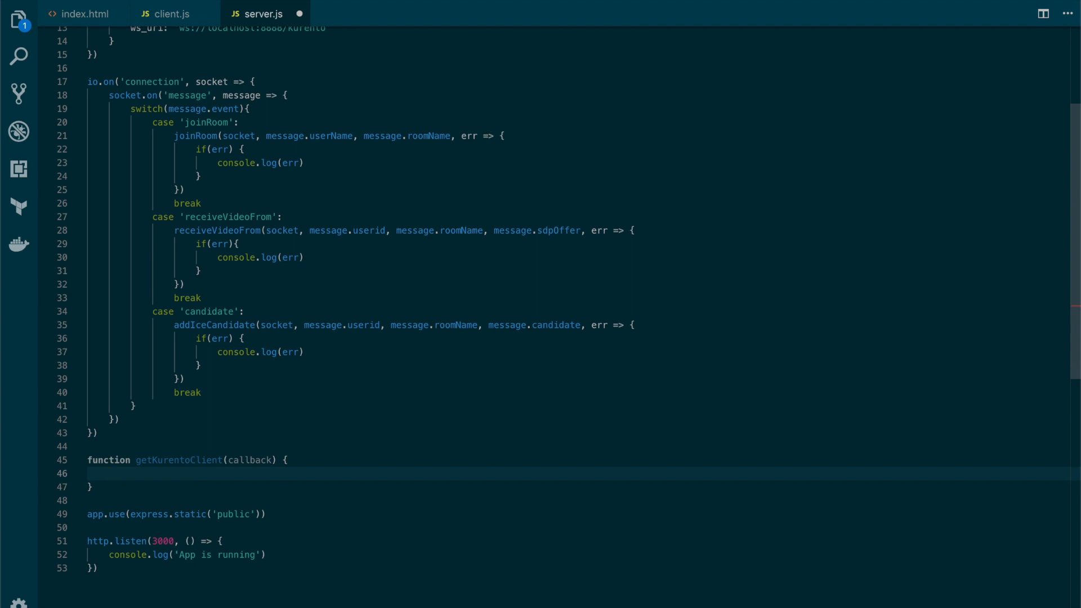
- Return callback(null, kurentoClient) when kurentoClient !== null
text(if (kurento)
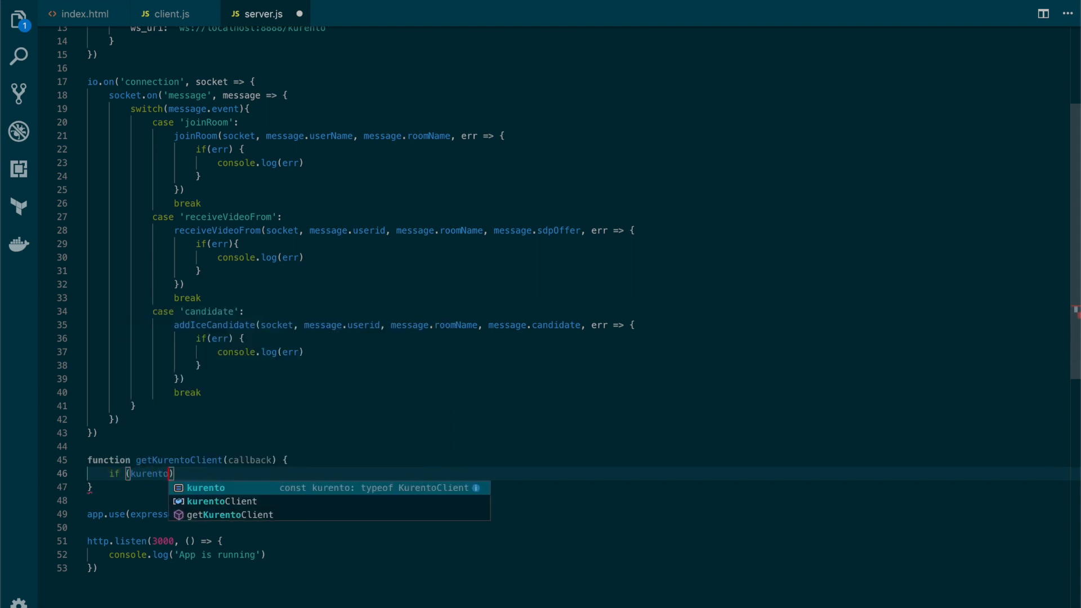
click(220, 501)
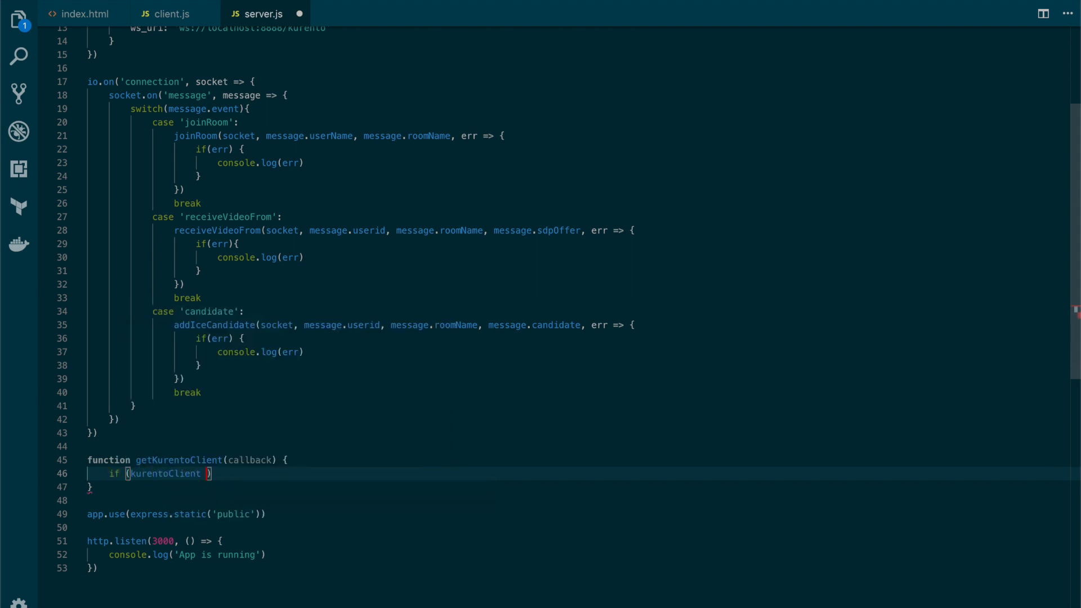
text(!== null)
text(return)
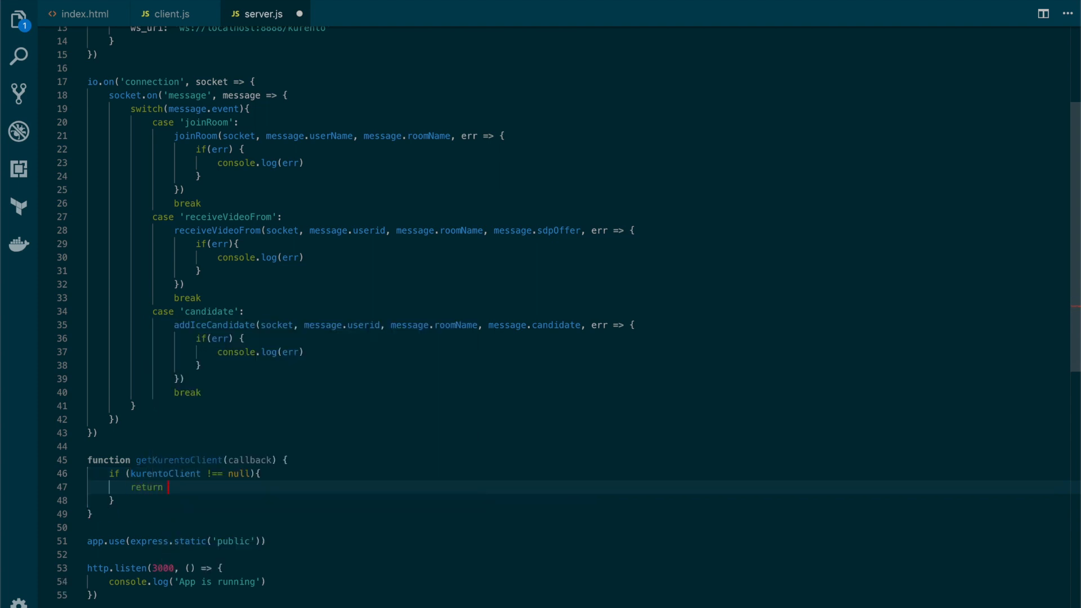
text(callback)
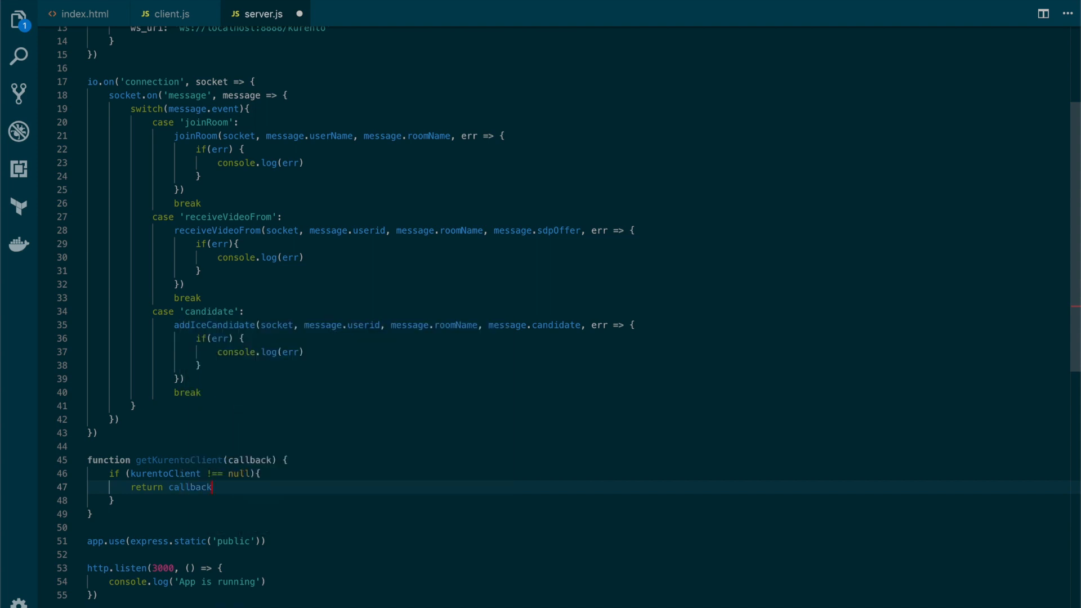
text((nnui))
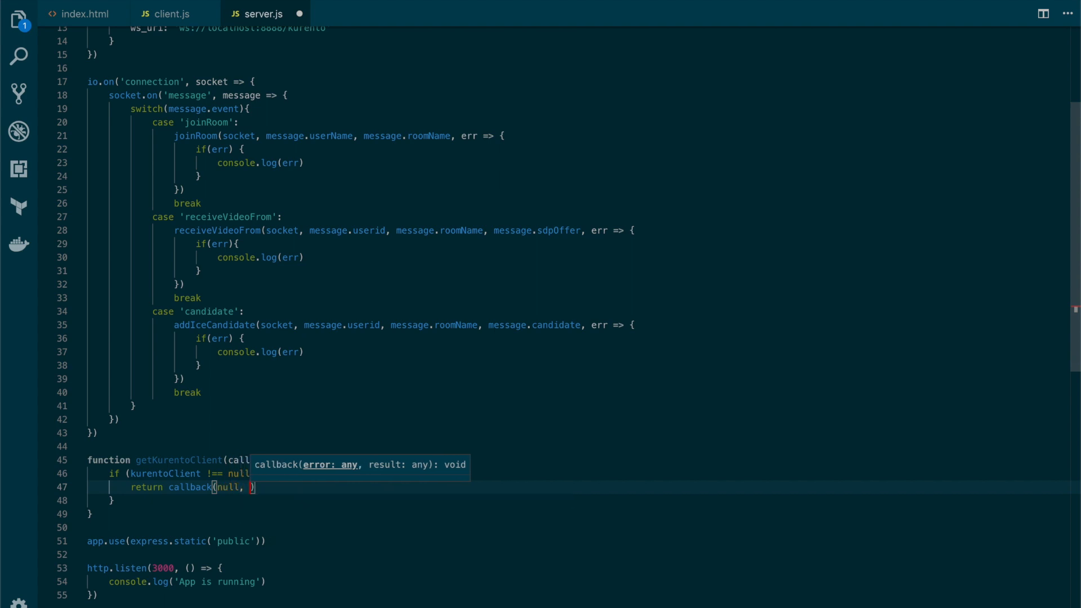
text(kurentoClient)
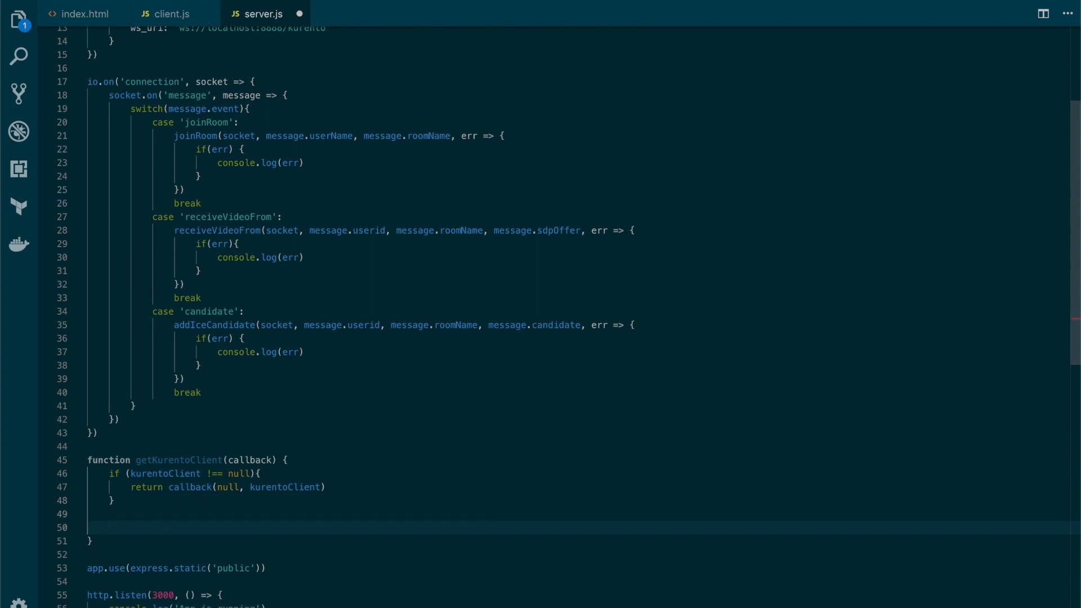
- Call kurento(argv.ws_uri, (err, _kurentoClient) => {...}) to connect to the Kurento server
text(kurento)
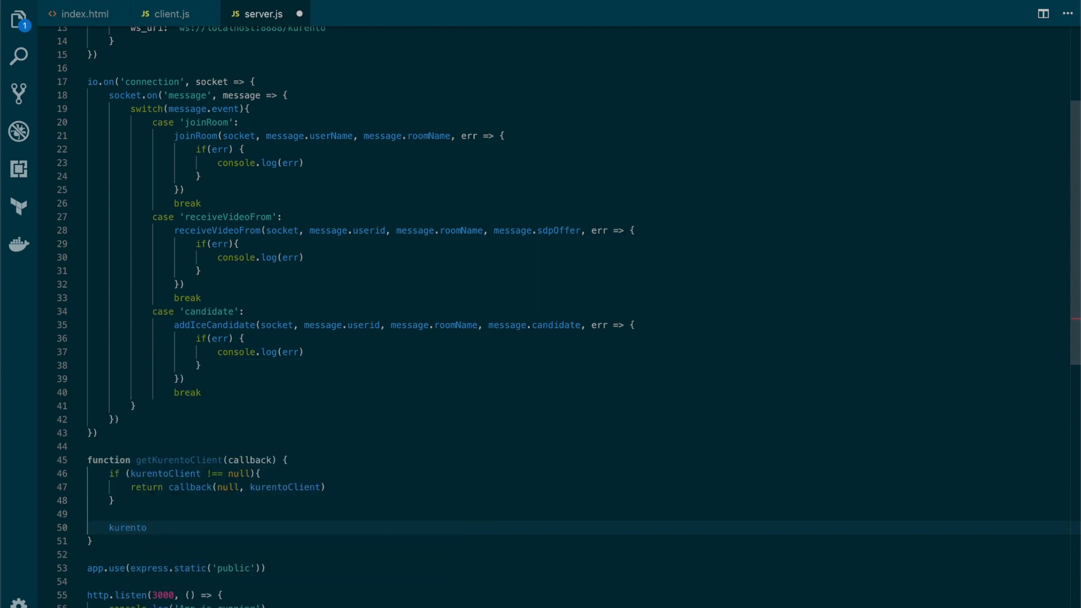
scroll(up, 3)
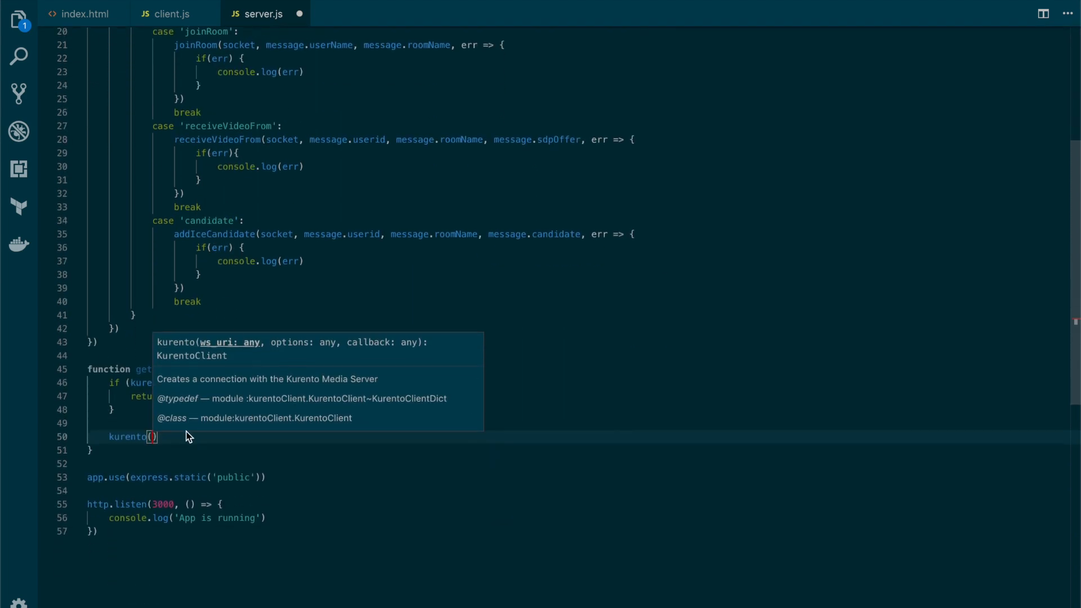
text(argv.)
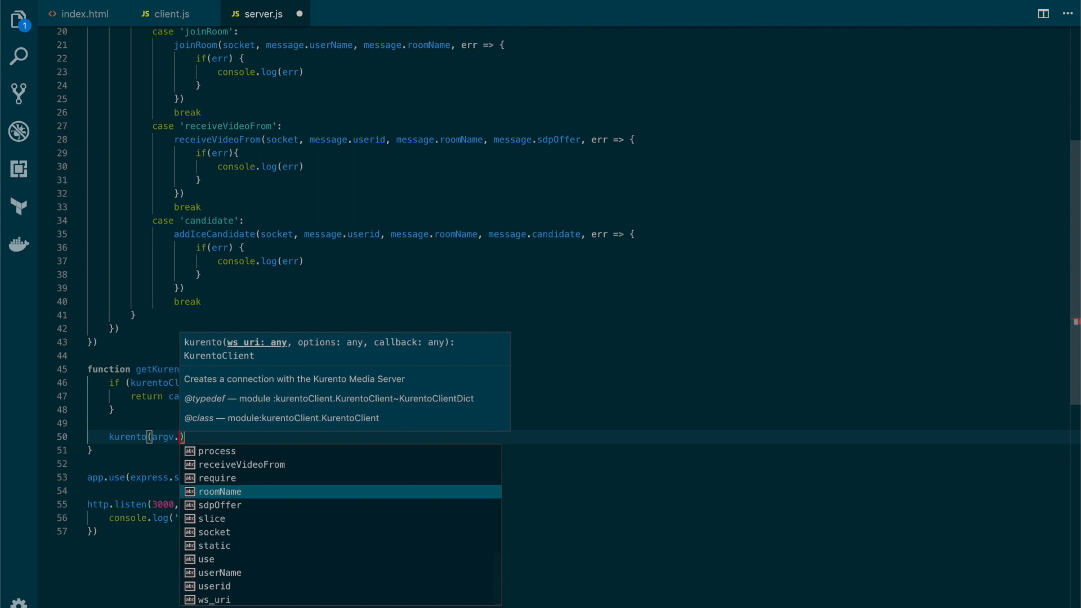
click(208, 599)
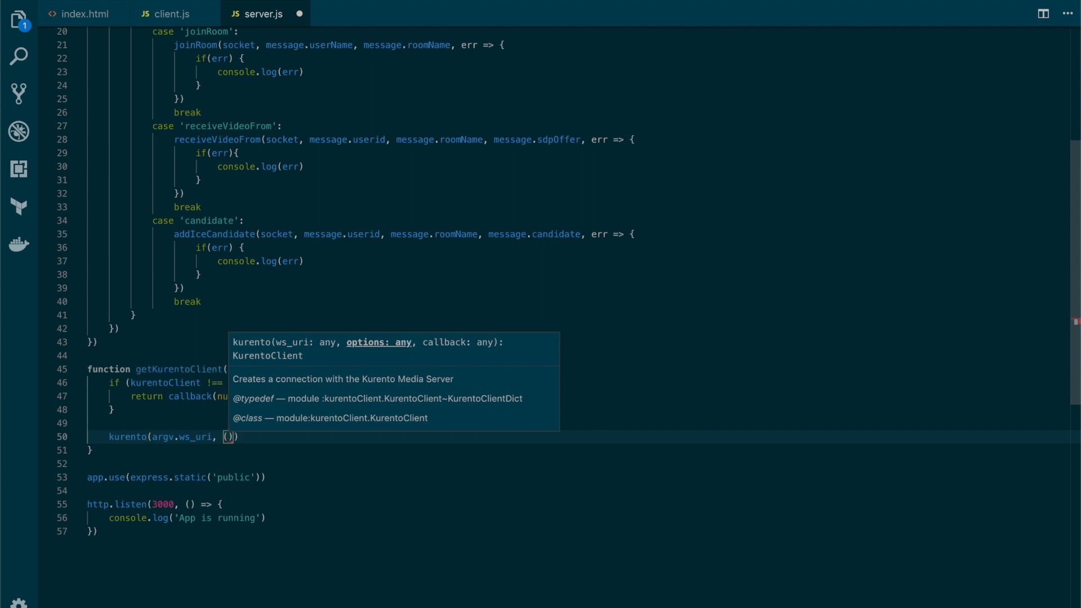
text(err,)
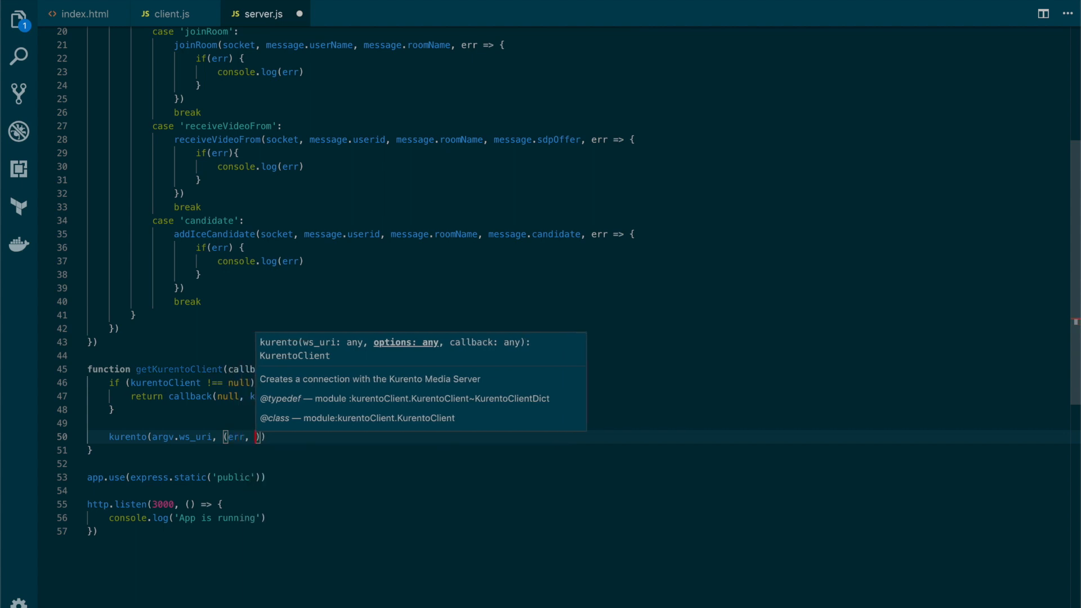
text(_kurentoClient)
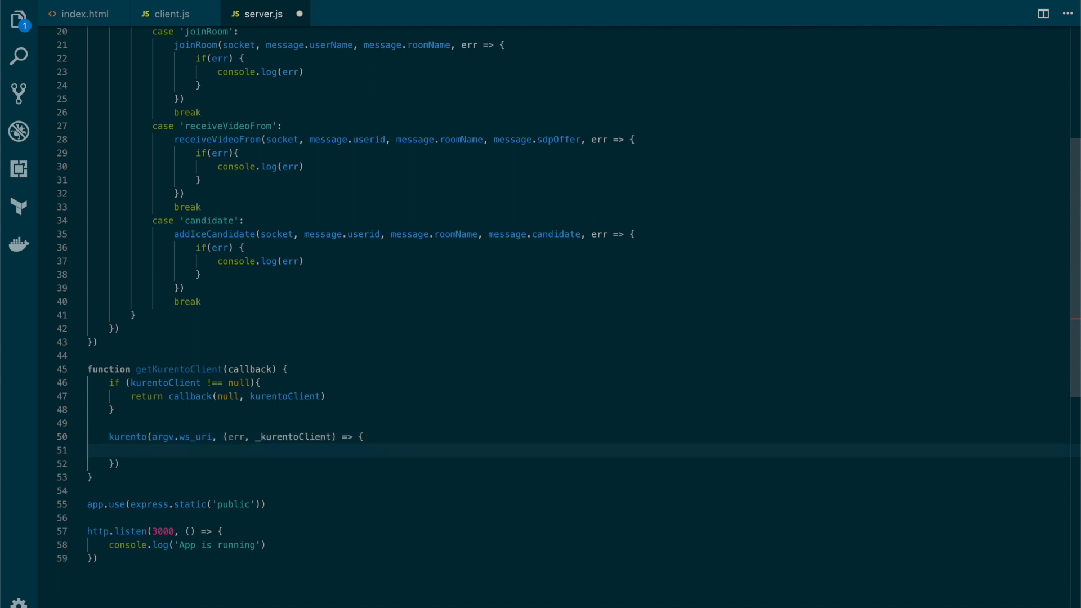
- Log errors, assign kurentoClient = _kurentoClient, and call callback(null, kurentoClient)
text(if(err) {)
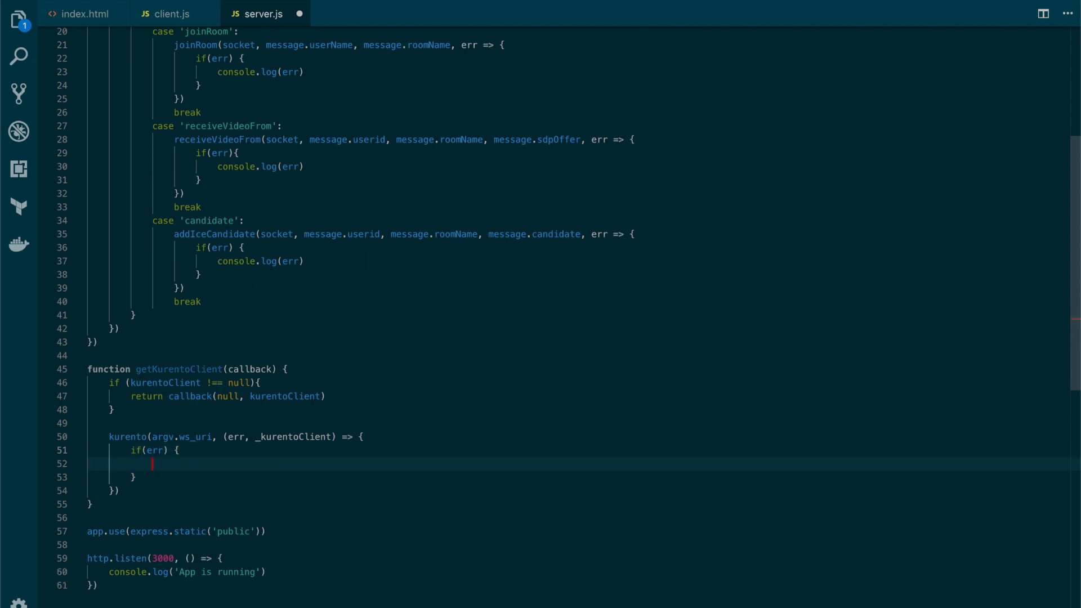
text(console.log(err)
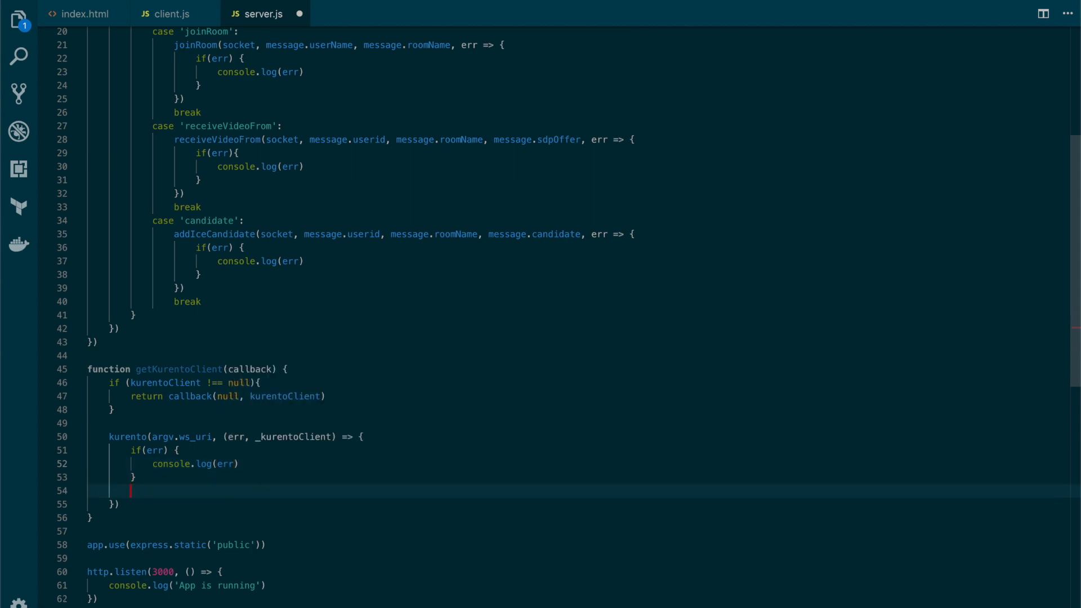
text(kurentoClient)
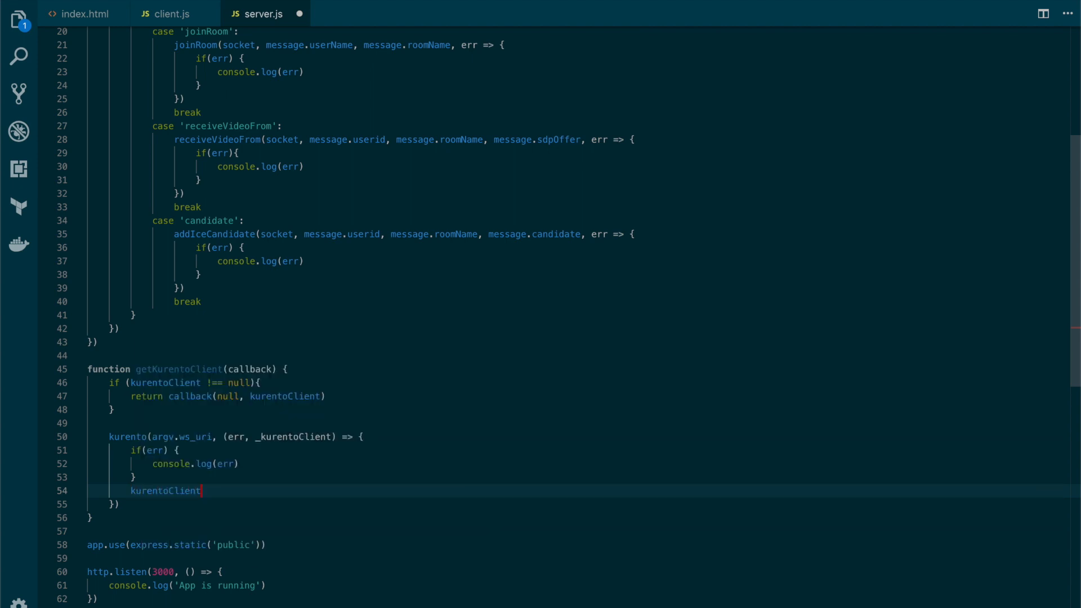
text(= :)
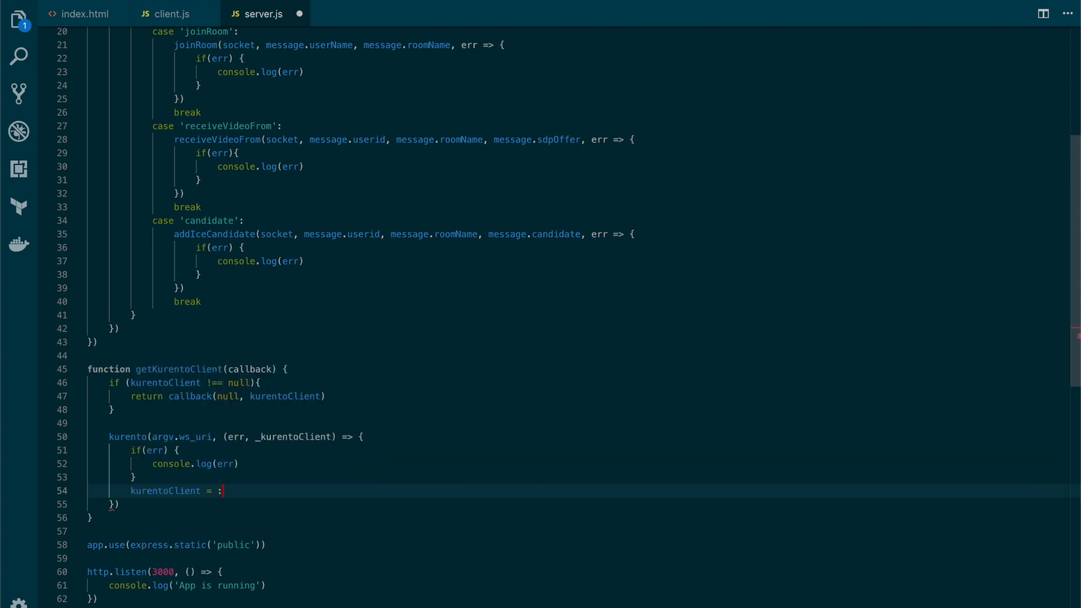
text(_)
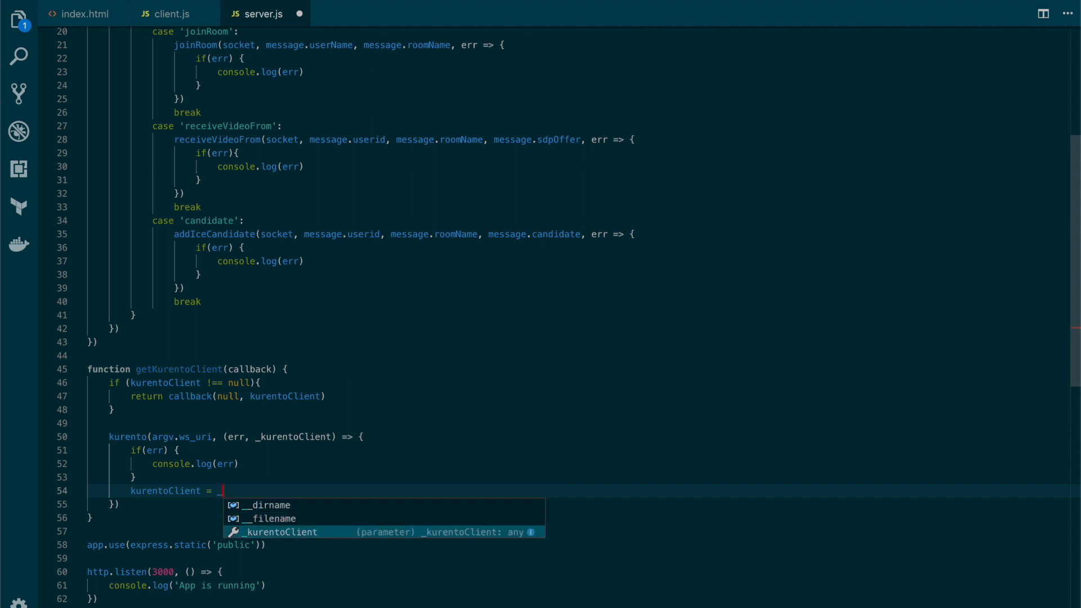
key(Tab)
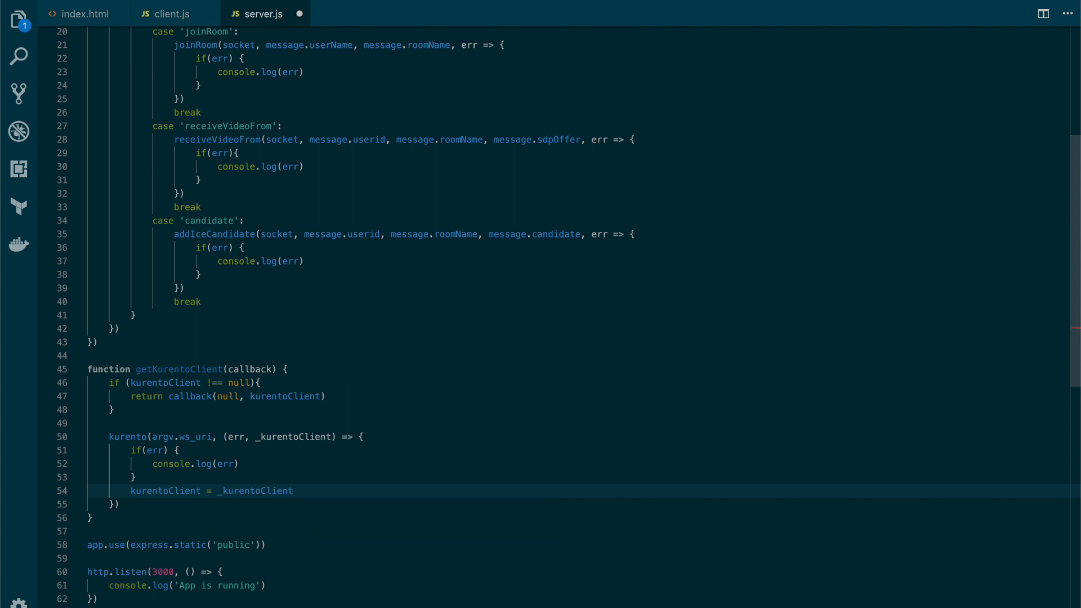
text(callback(nu)
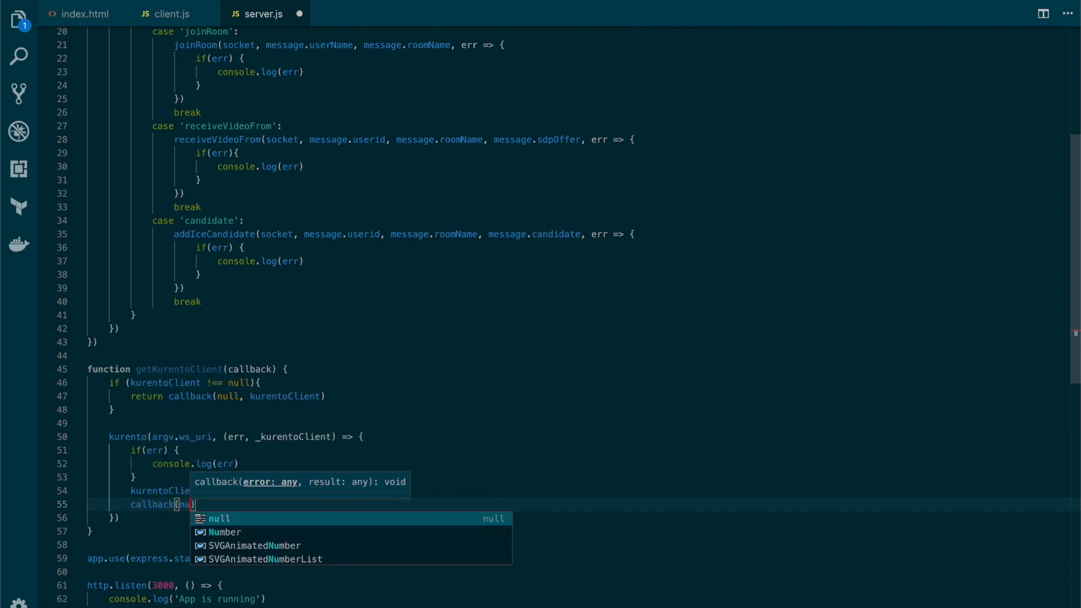
text(, kurentoClient)
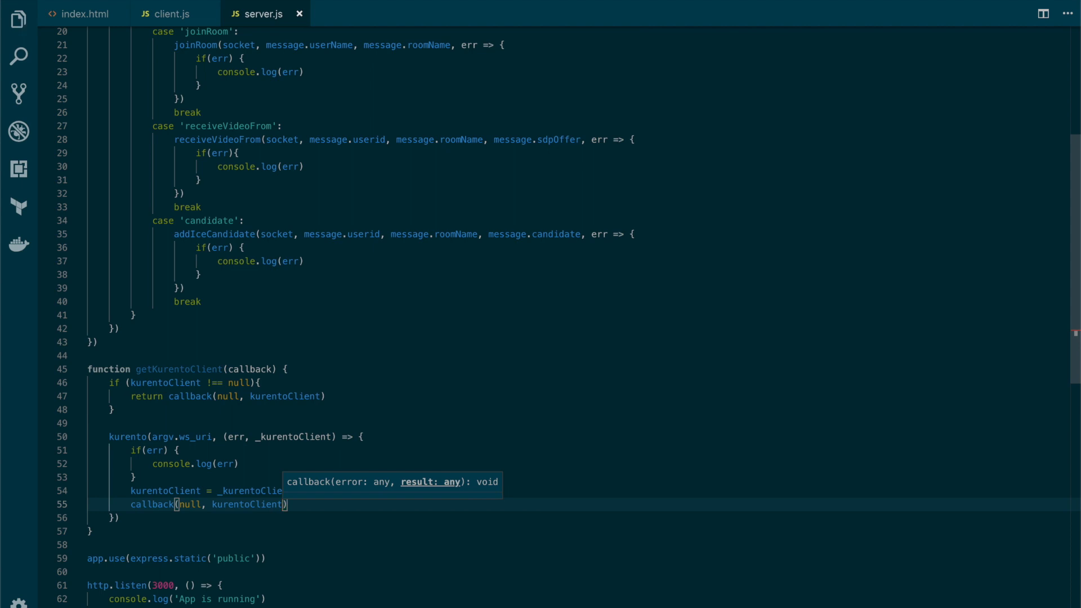
- Add return callback(err) inside the error block
key(Enter)
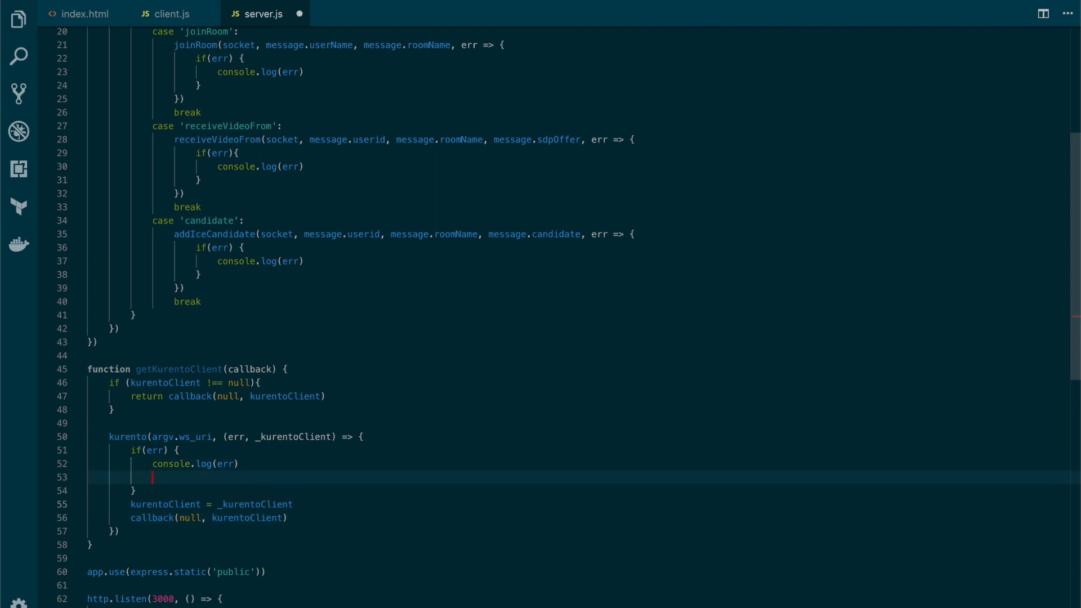
text(return callba)
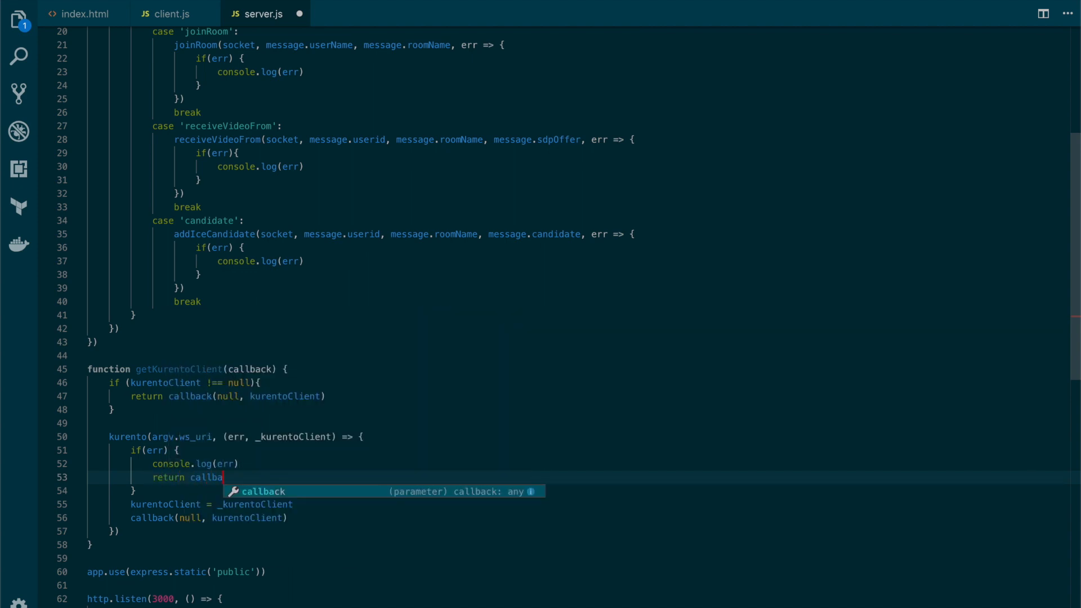
key(Tab)
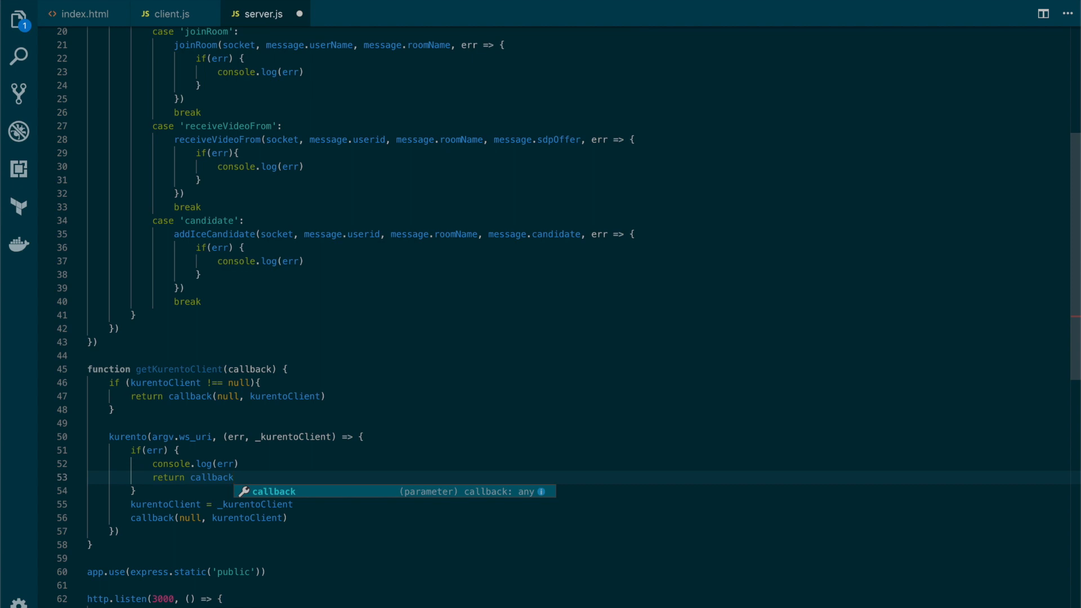
text((err)
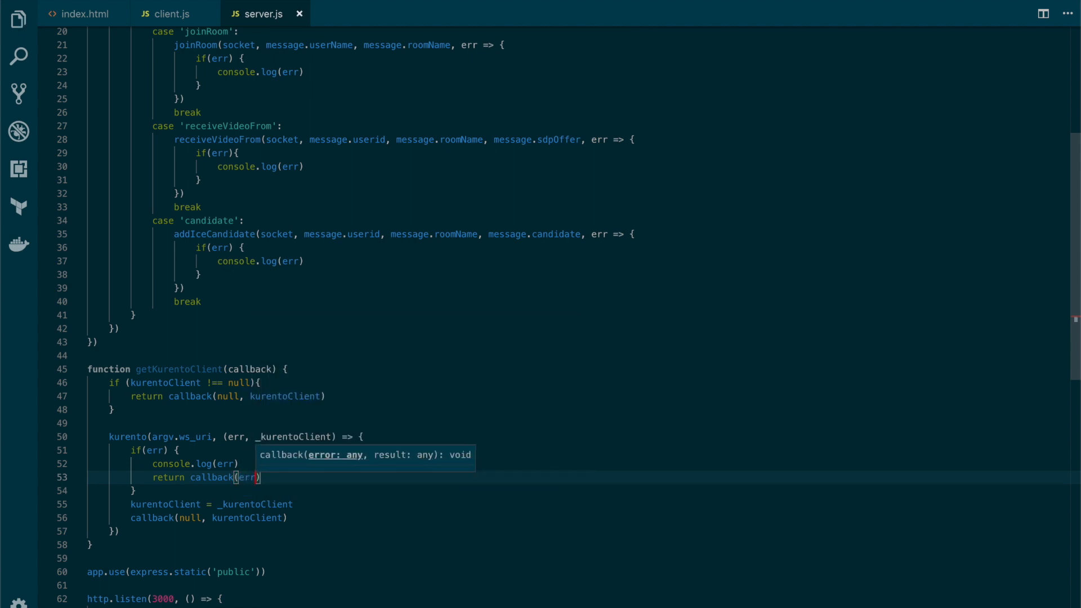
mouse_move(201, 503)
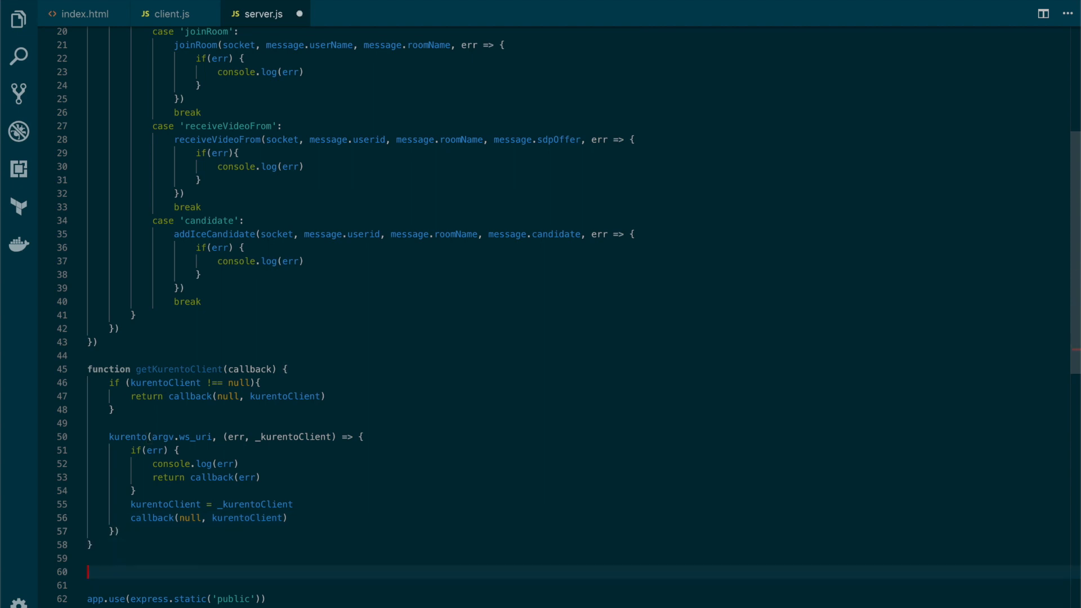
- Declare function getRoom(socket, roomname, callback)
text(function)
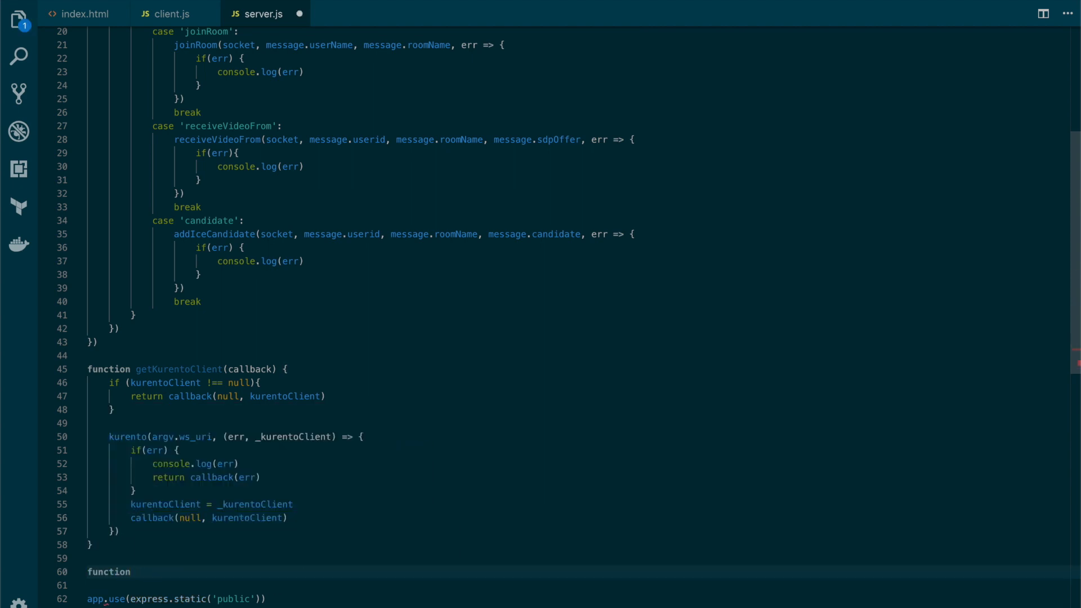
text(getRoom)
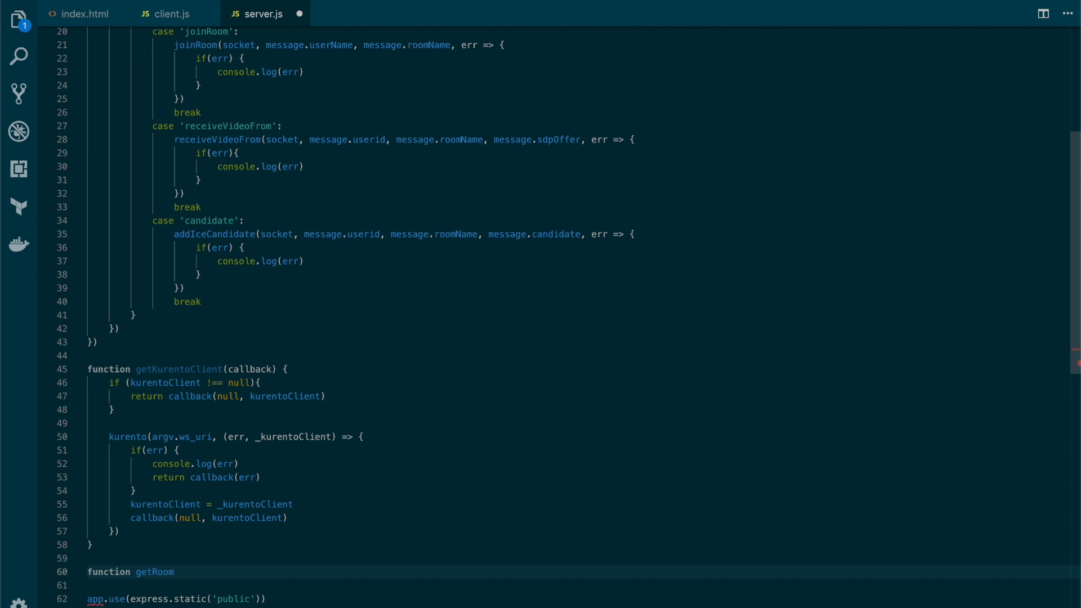
text((sockert))
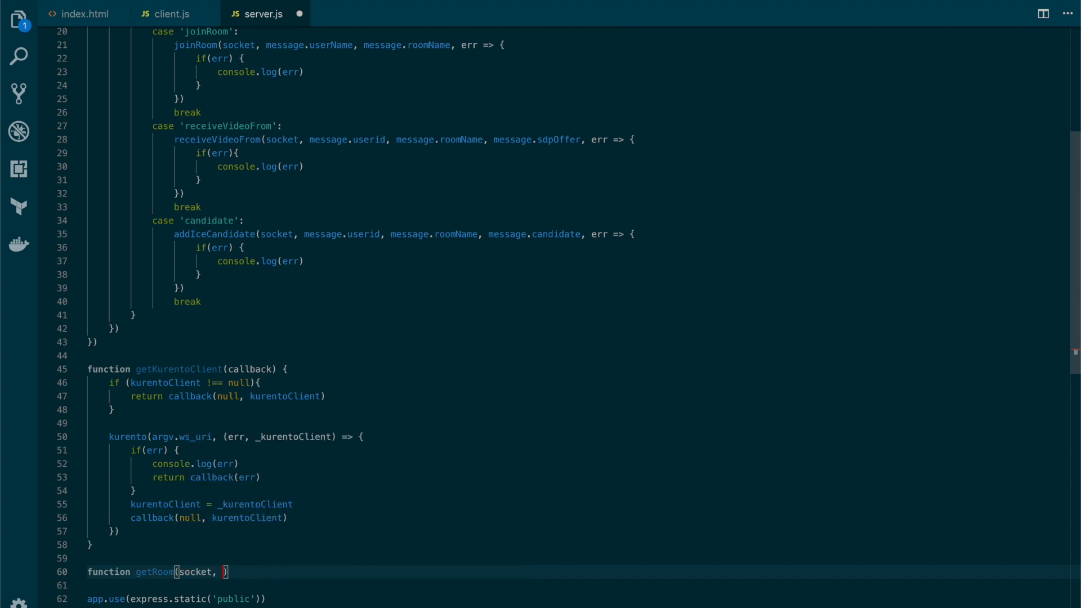
text(roomname, callback)
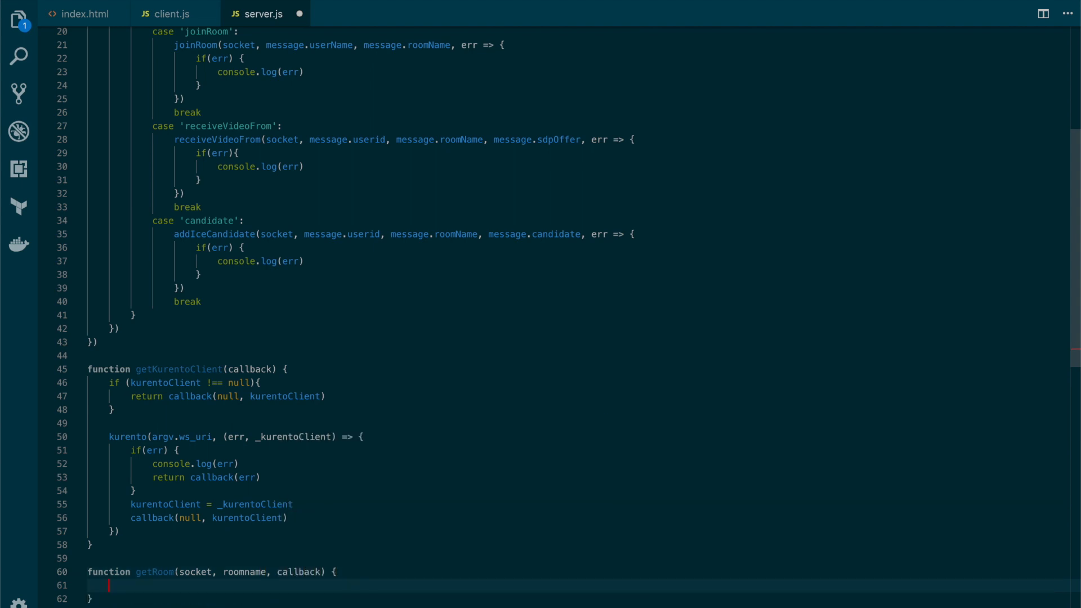
- Set let myRoom = io.sockets.adapter.rooms[roomname] || {lenght: 0}
text(let my)
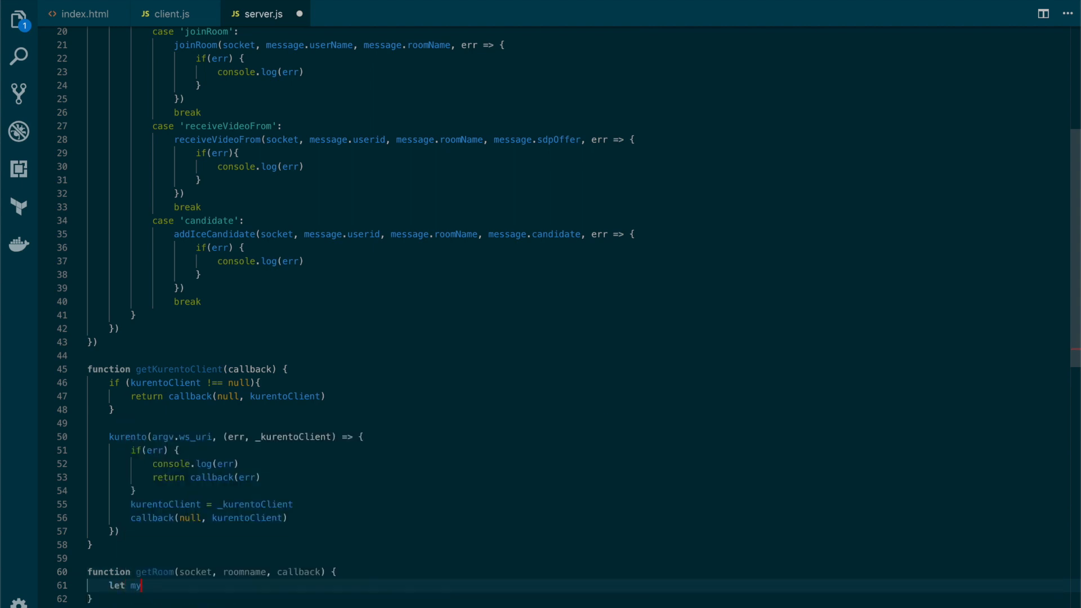
text(Room)
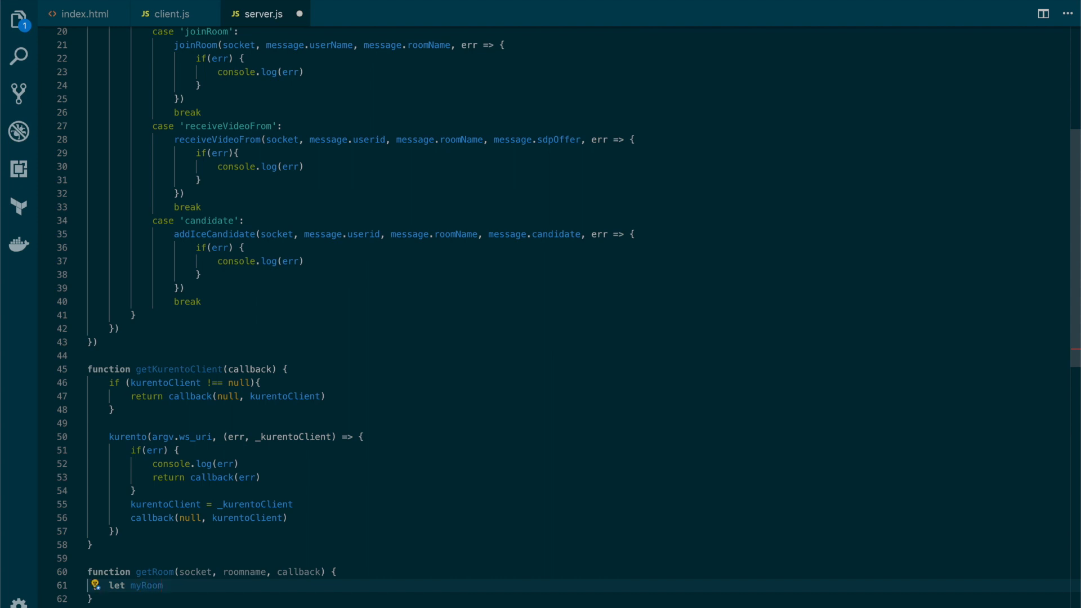
text(=)
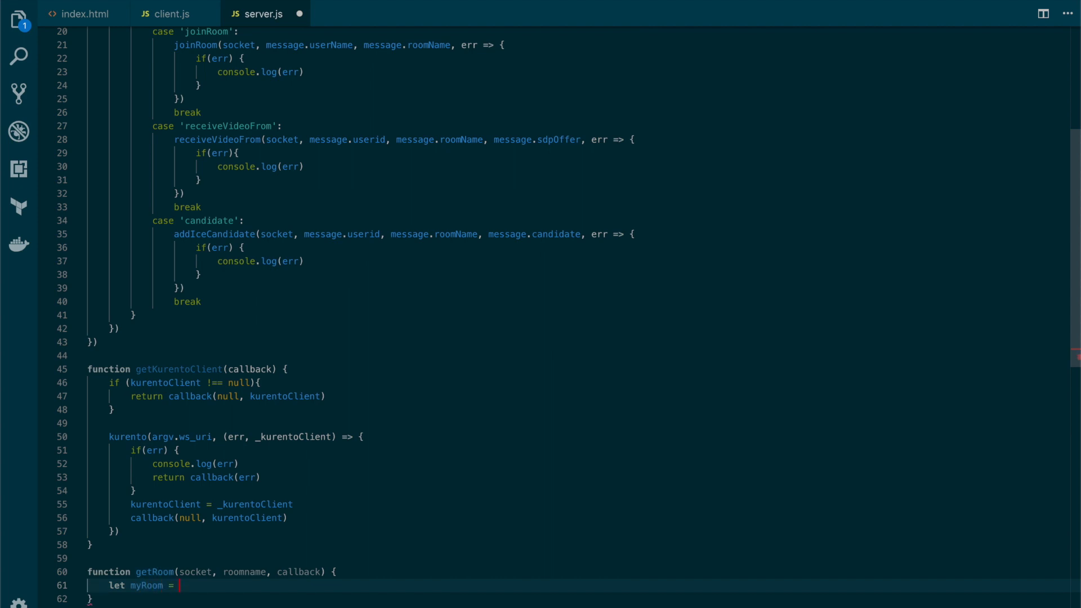
text(io.sockets)
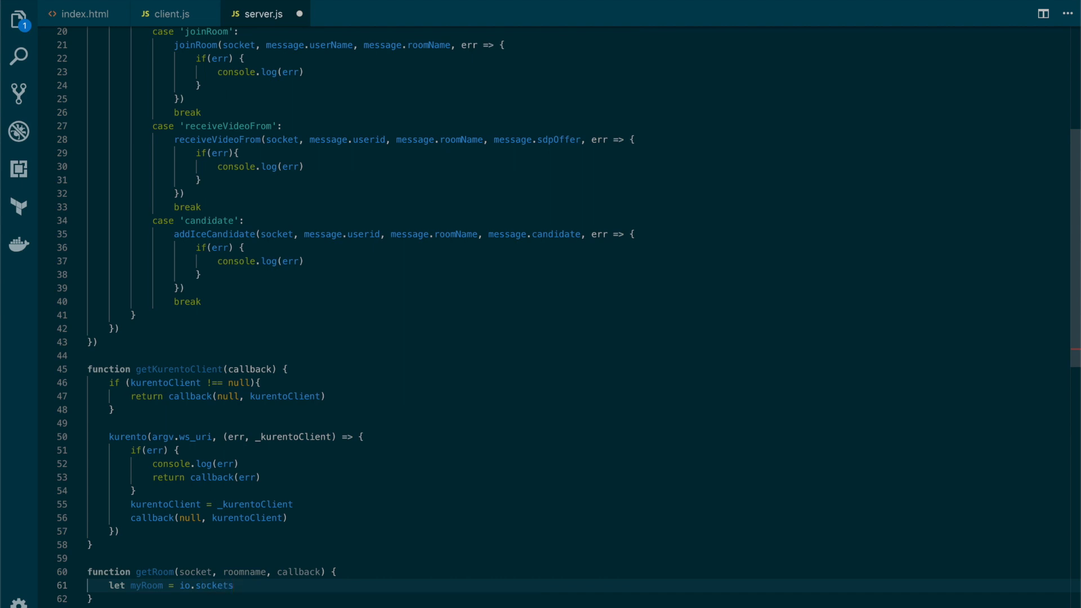
text(.adapter)
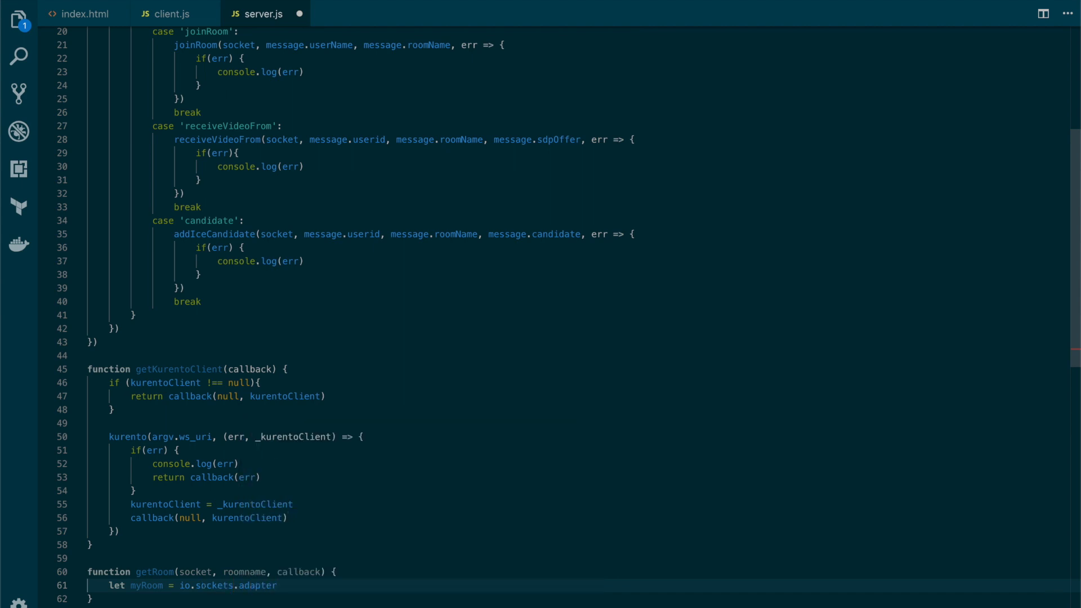
text(.rooms[)
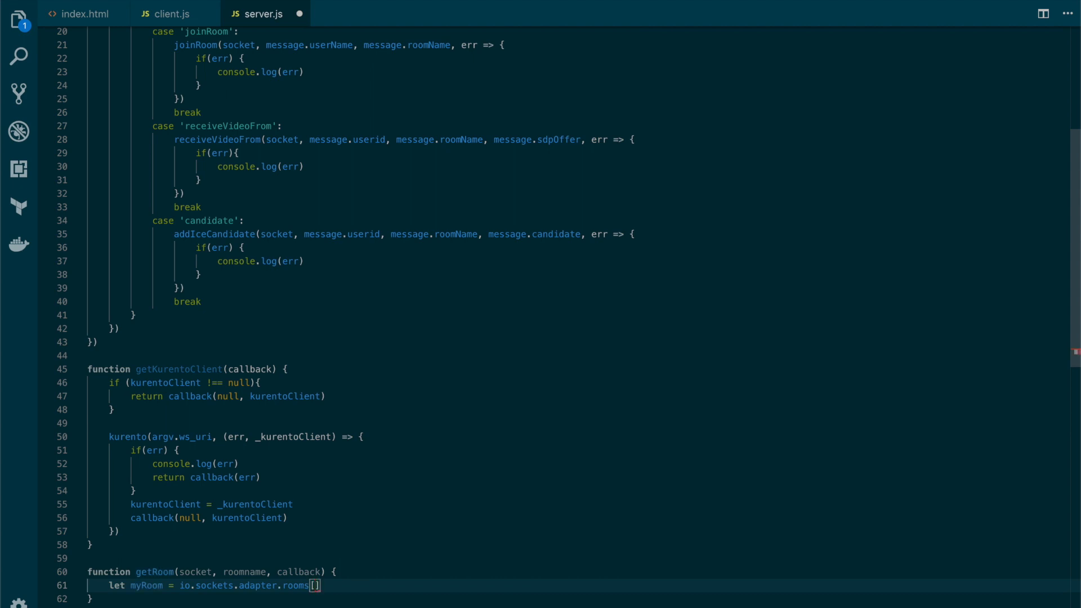
text(roomname)
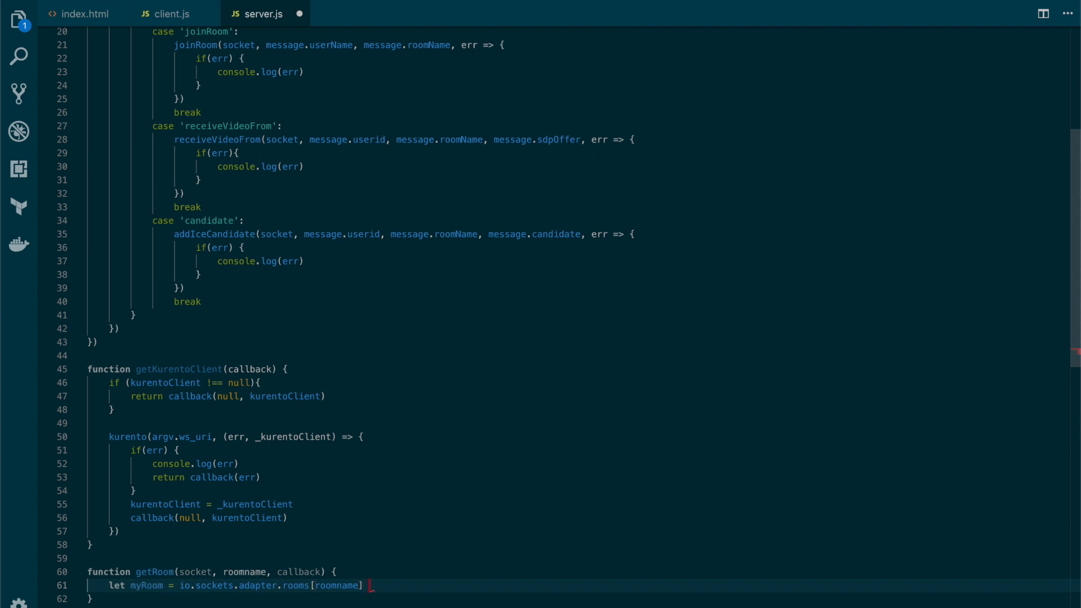
text(|| {})
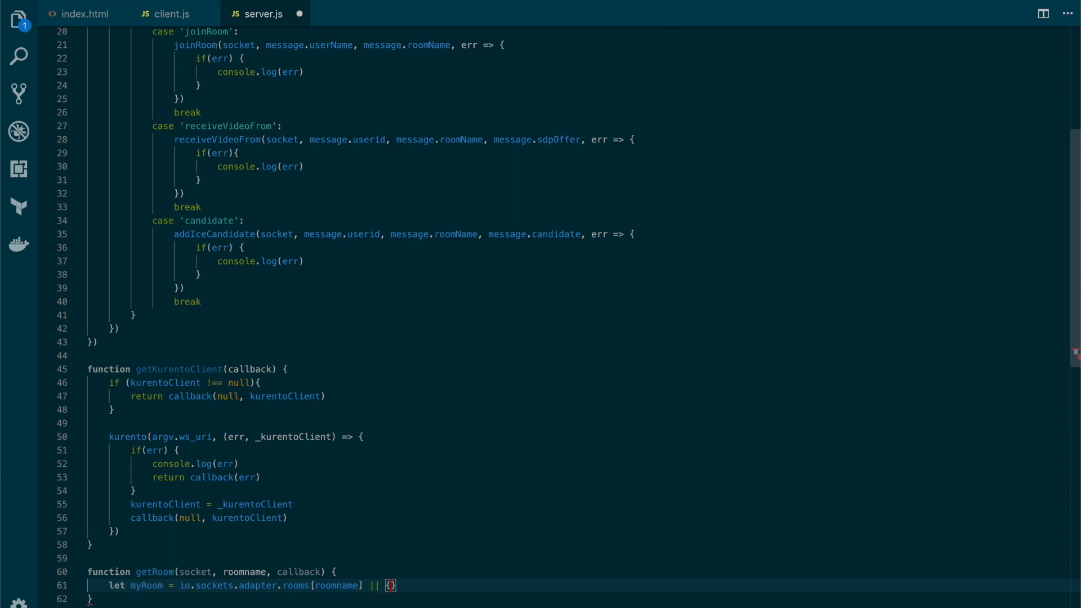
text(lenght: 0)
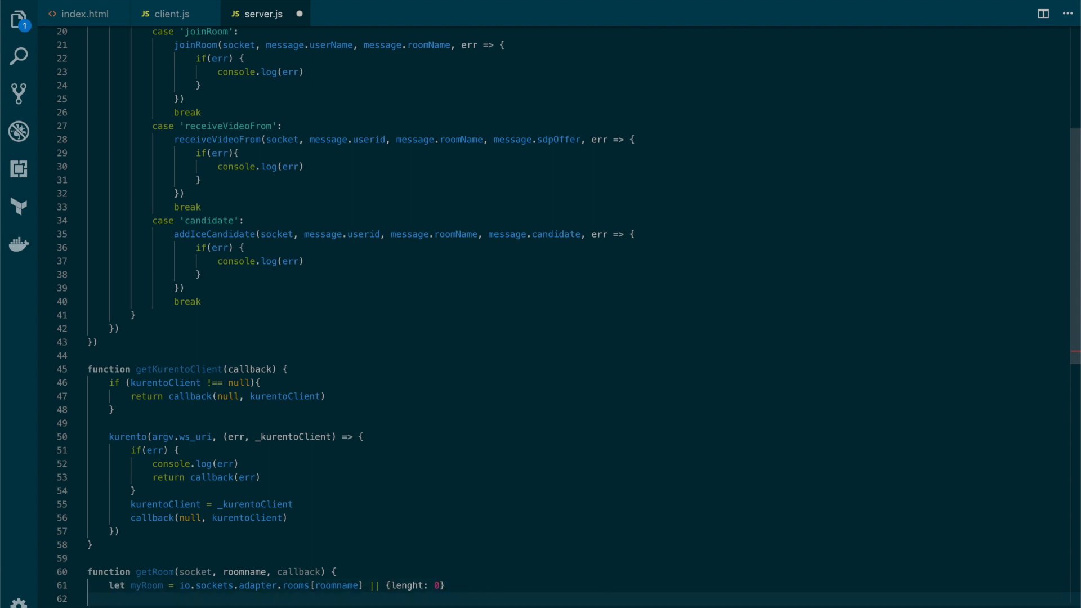
- Add let numClients = myRoom.length and correct lenght to length
text(let numC)
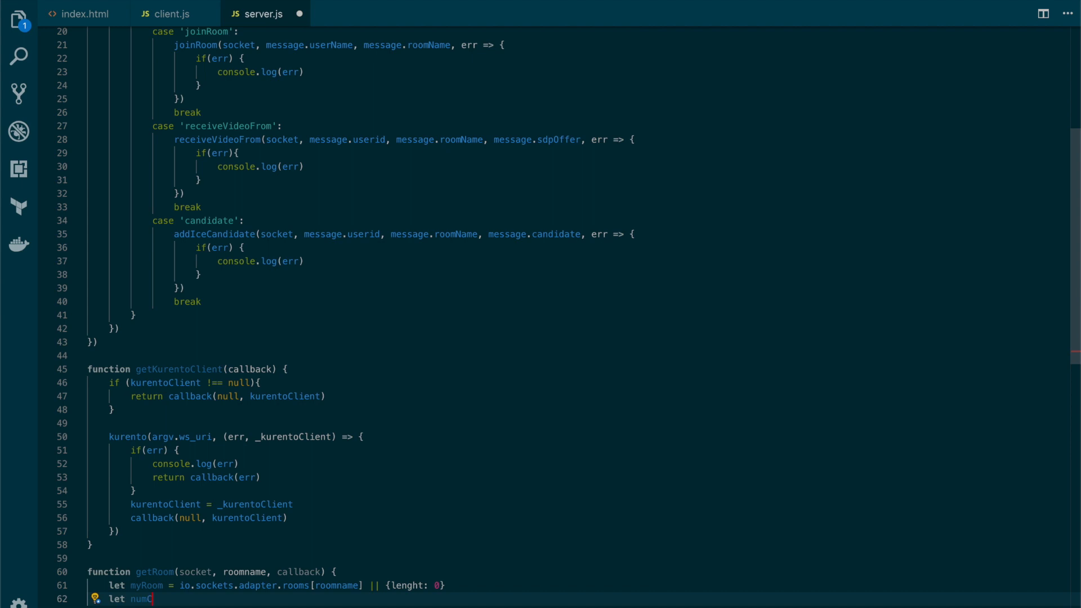
text(lients =)
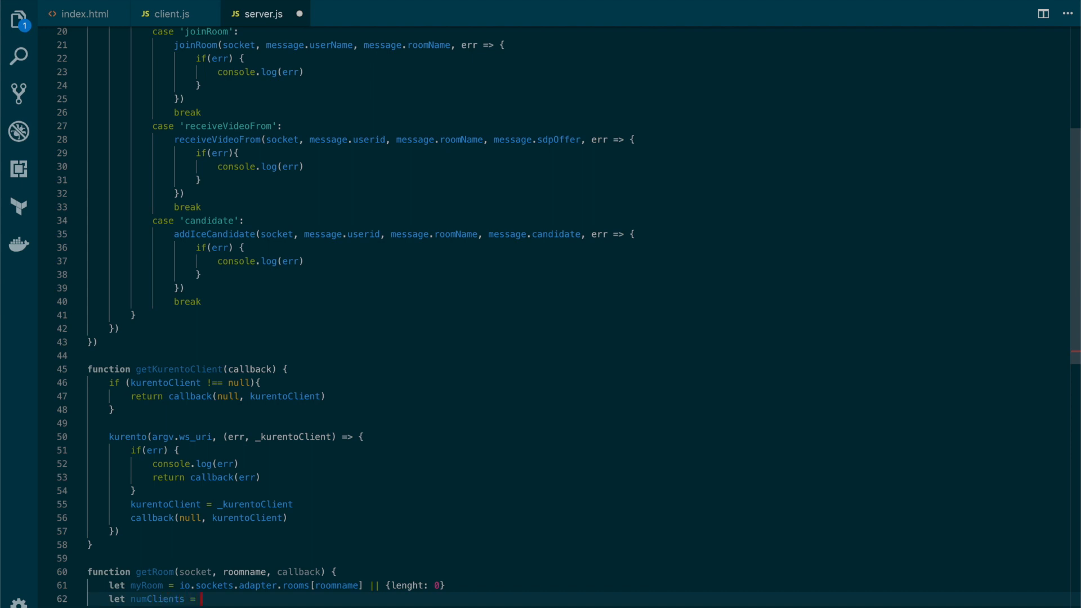
text(myRoom.length)
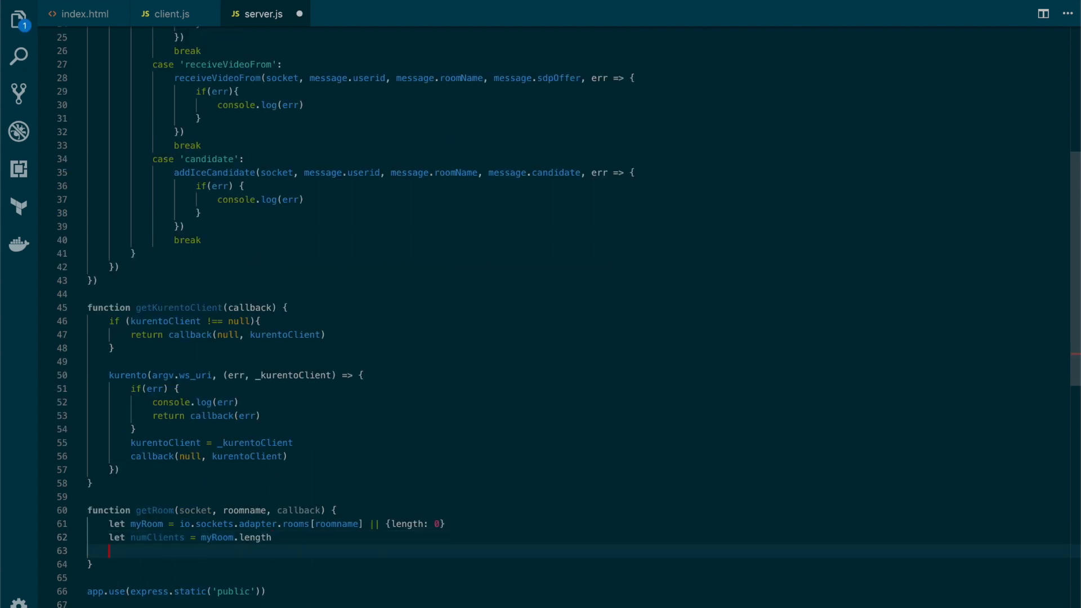
- When numClients == 0, call socket.join(roomname, () => {...})
text(if()
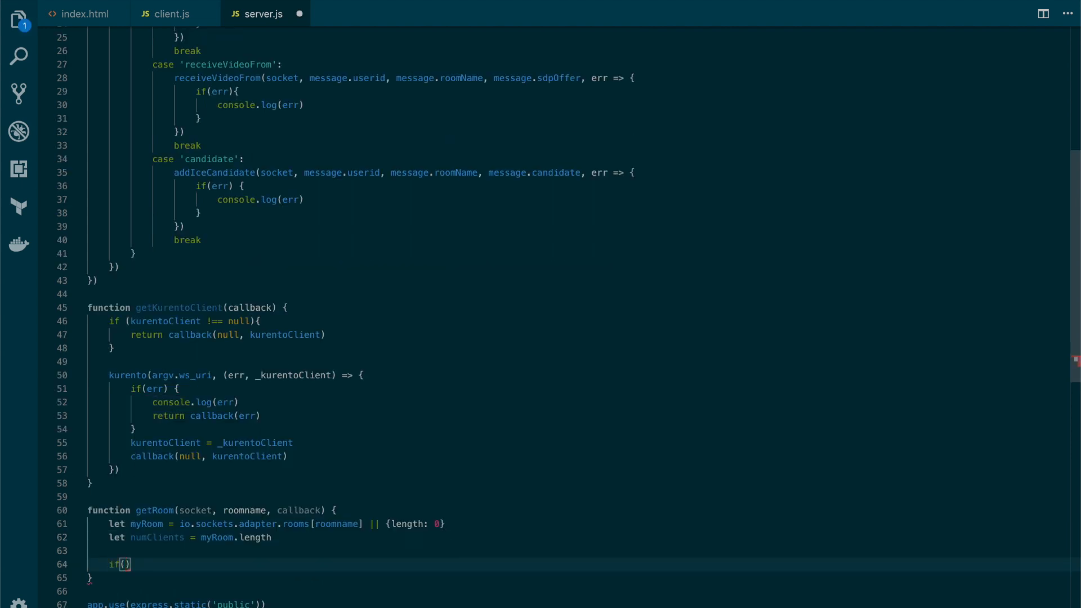
text(numClients)
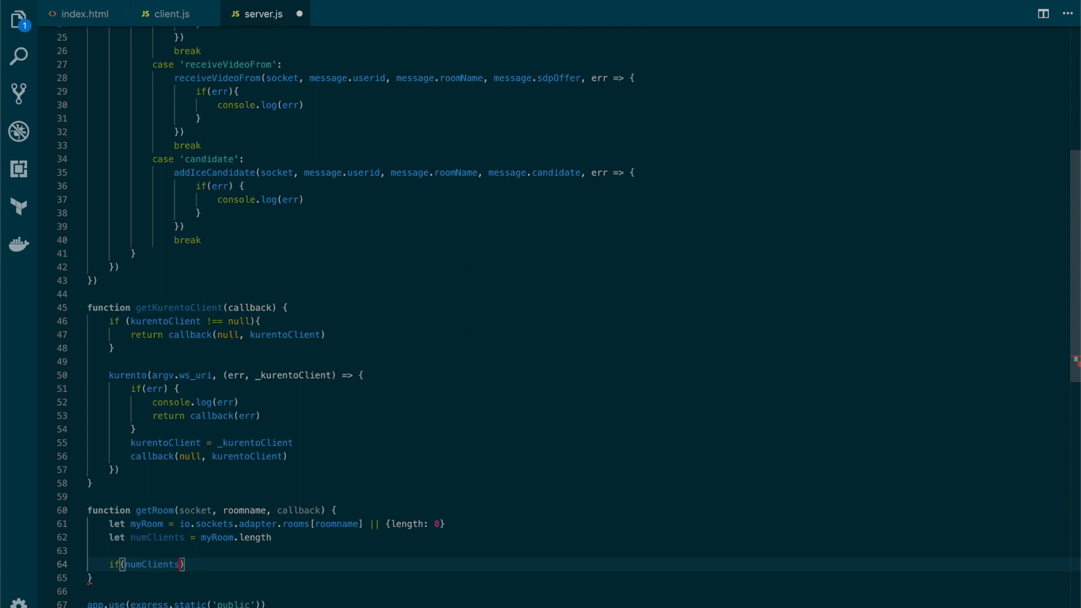
text(==)
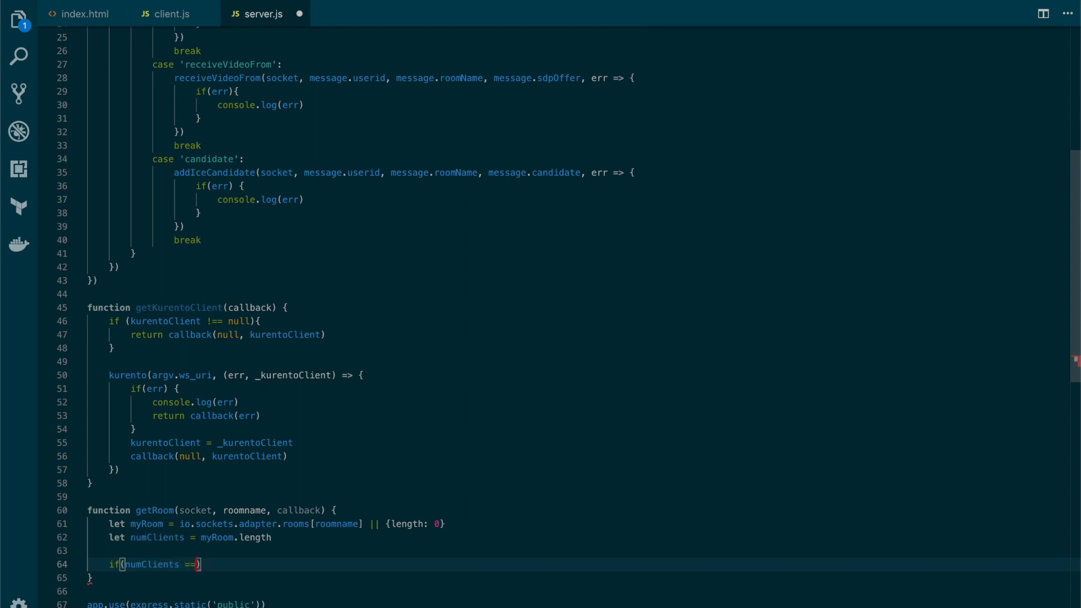
text(0)
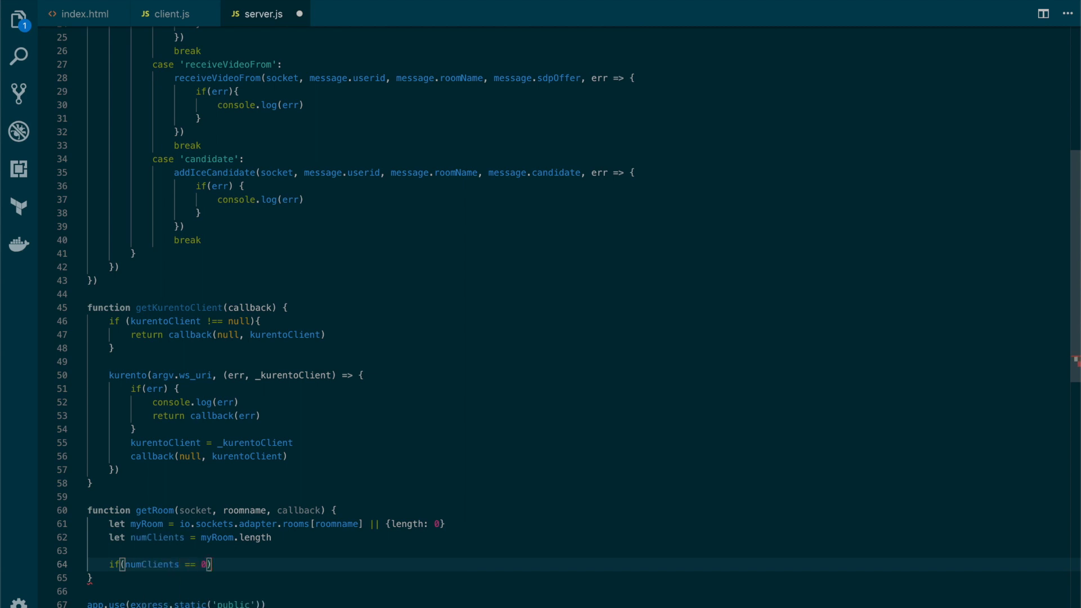
text({)
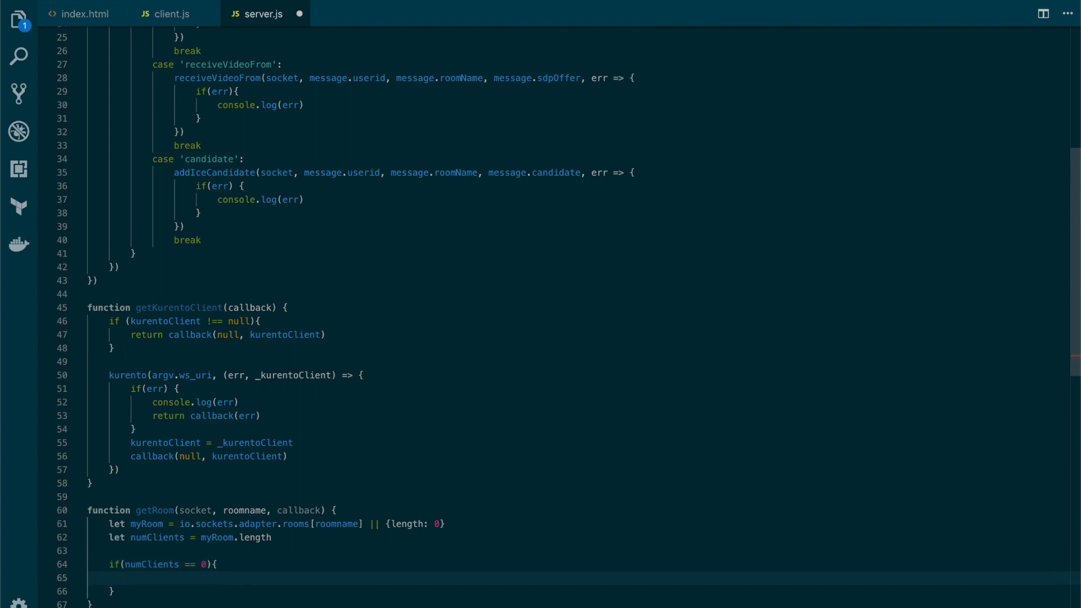
text(socket)
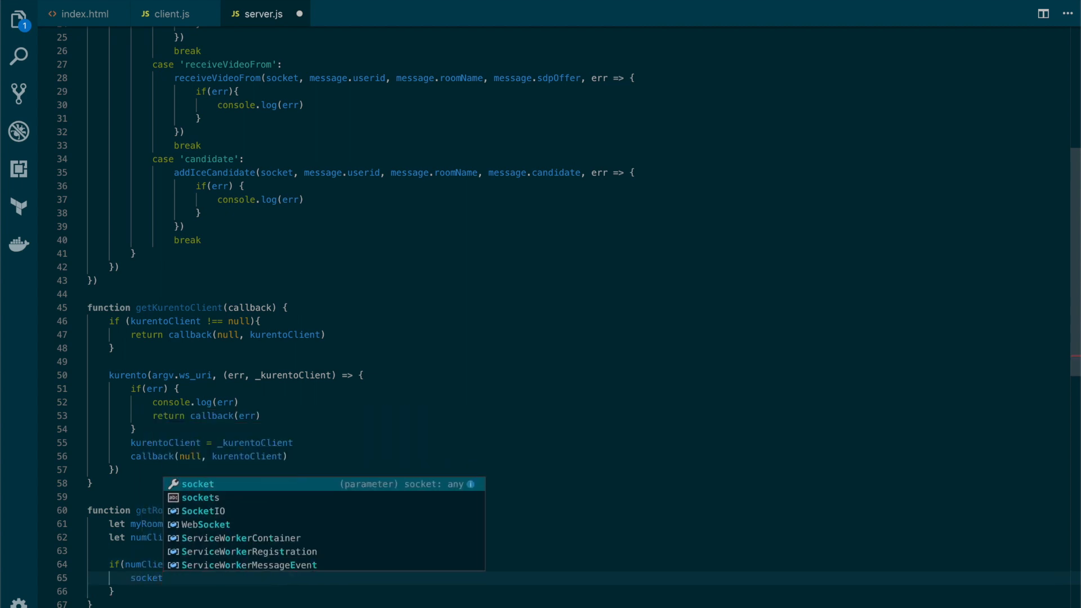
text(.join())
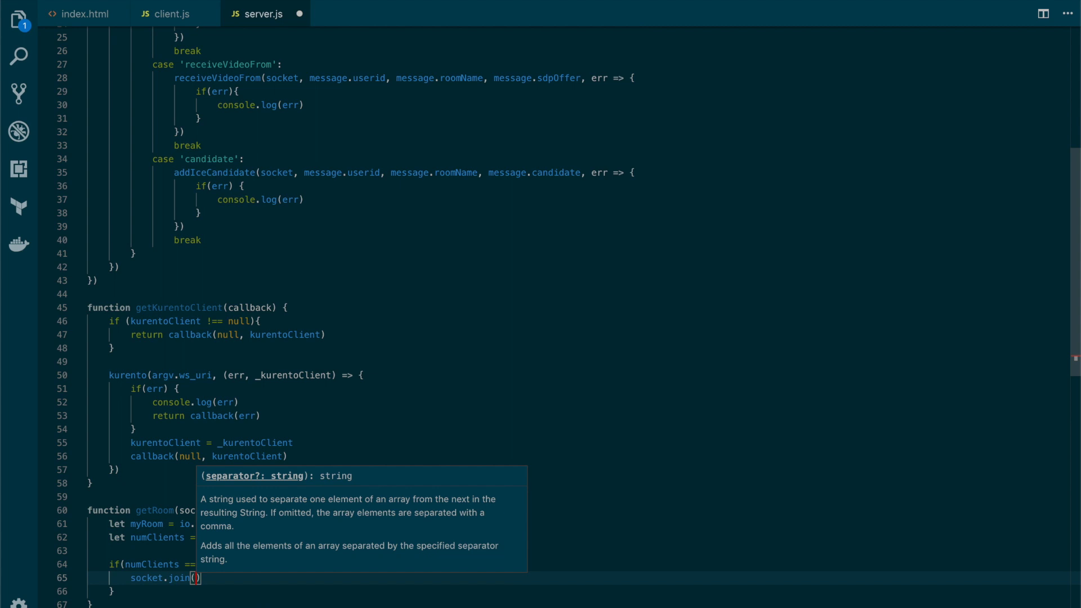
text(roomname, ()
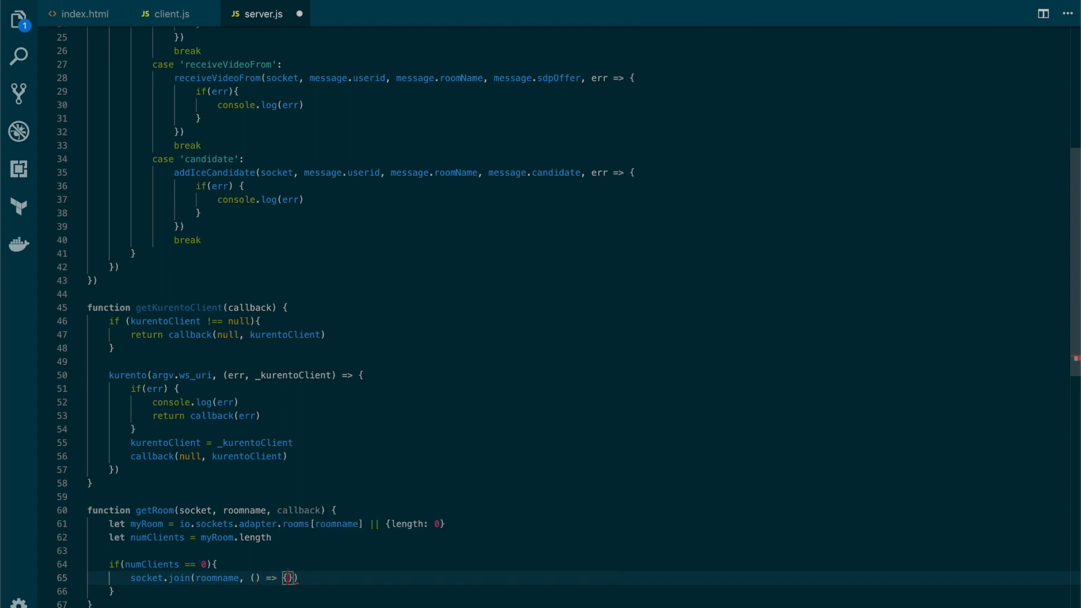
- Inside the join callback, reassign myRoom from io.sockets.adapter.rooms[roomname] and begin calling getKurentoClient
text(m)
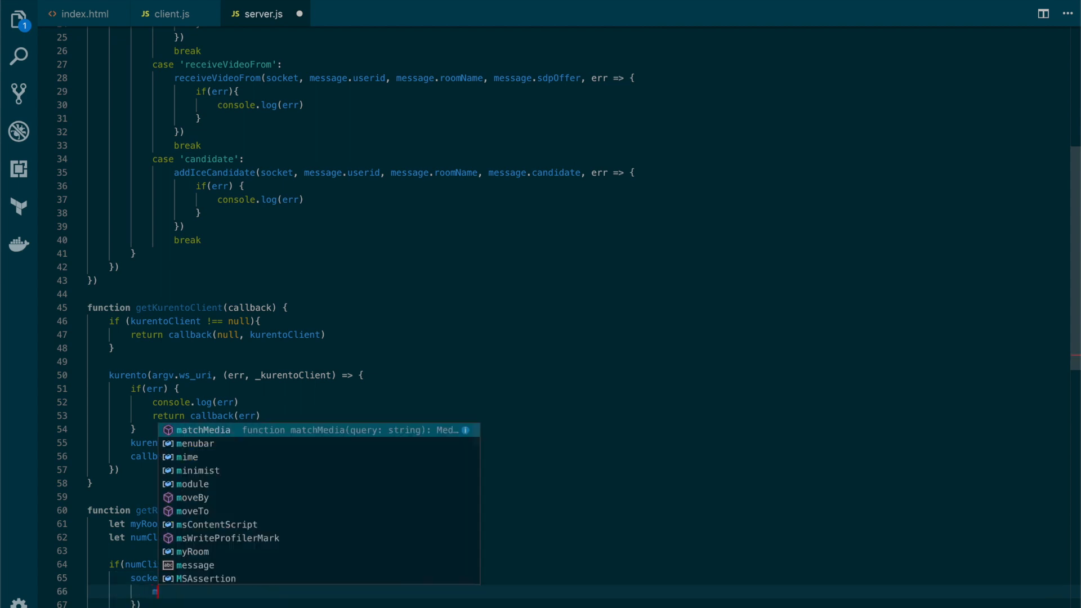
text(y)
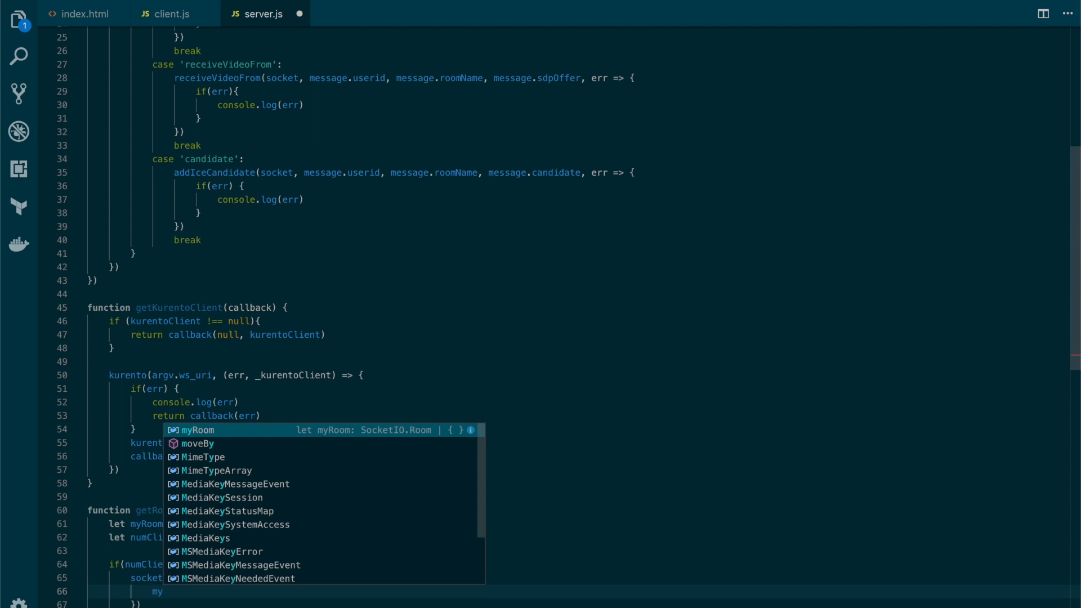
key(Escape)
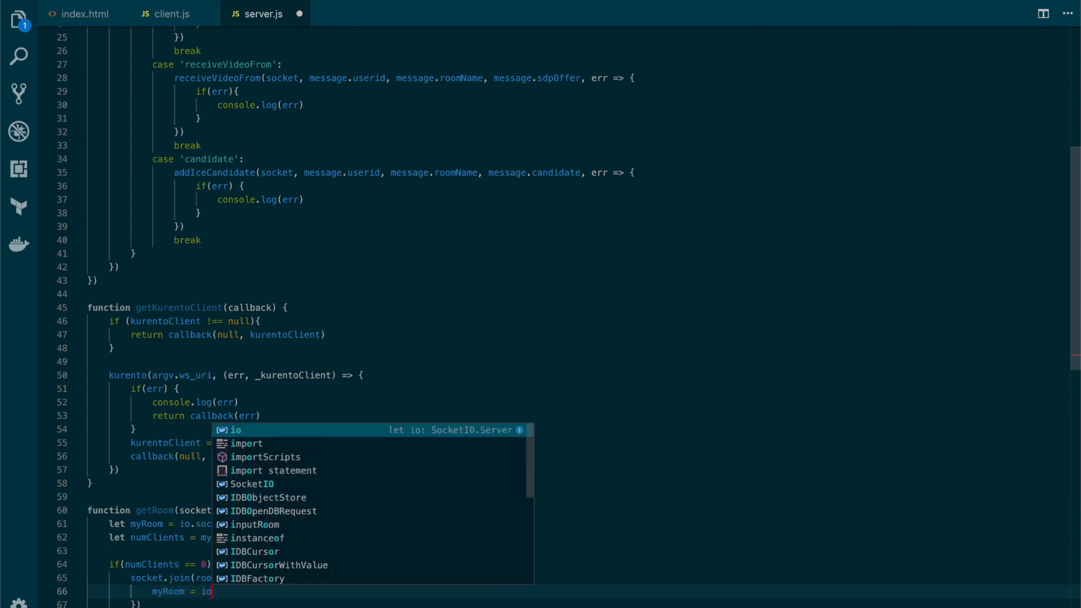
text(.socket)
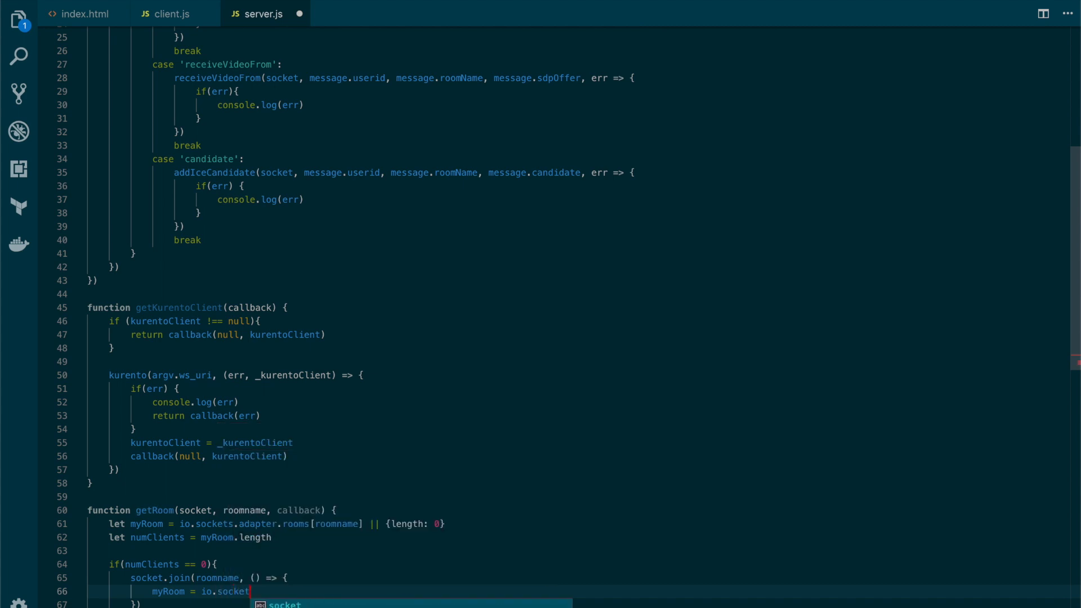
text(.adapter)
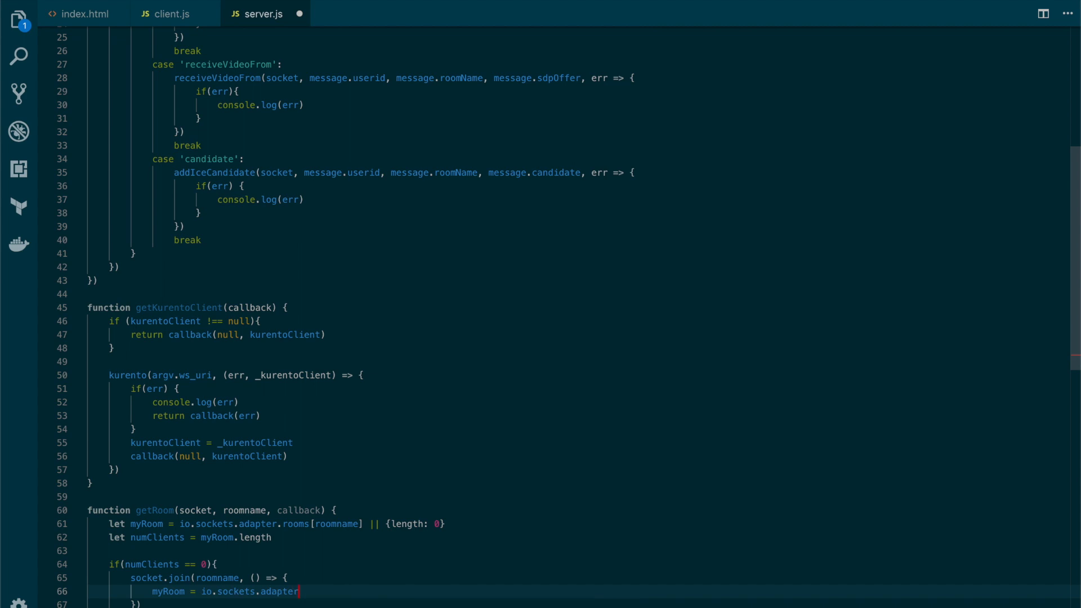
text(.rooms)
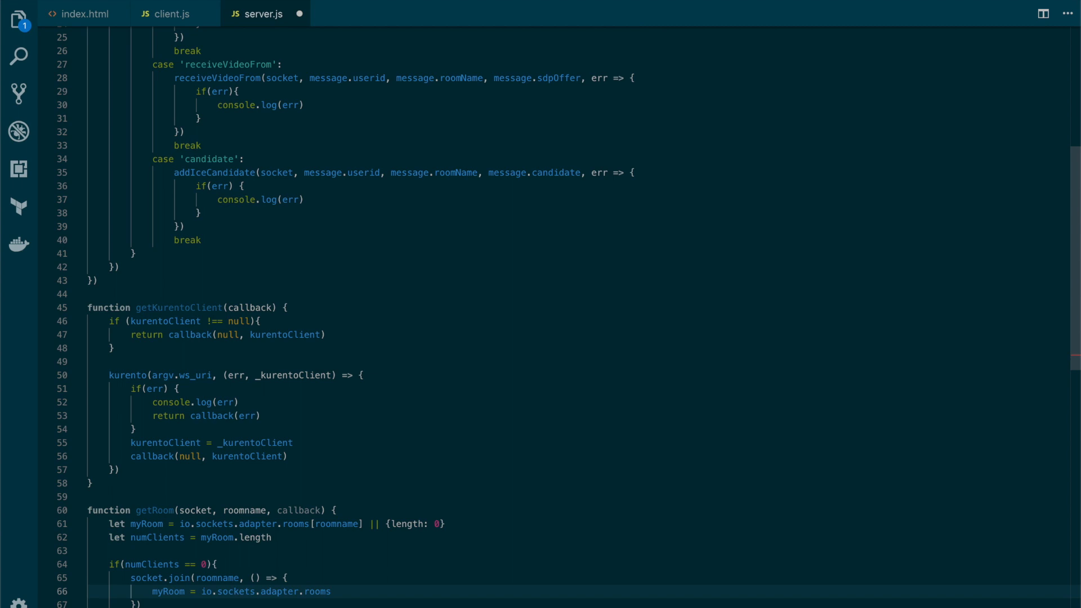
text(roomname])
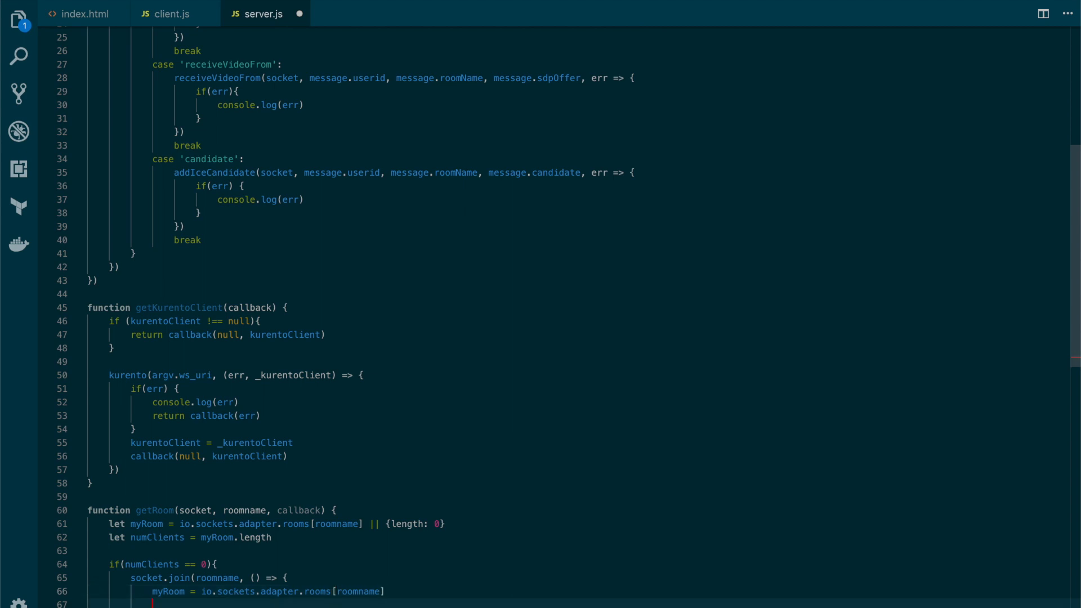
text(getKurentoClient(()
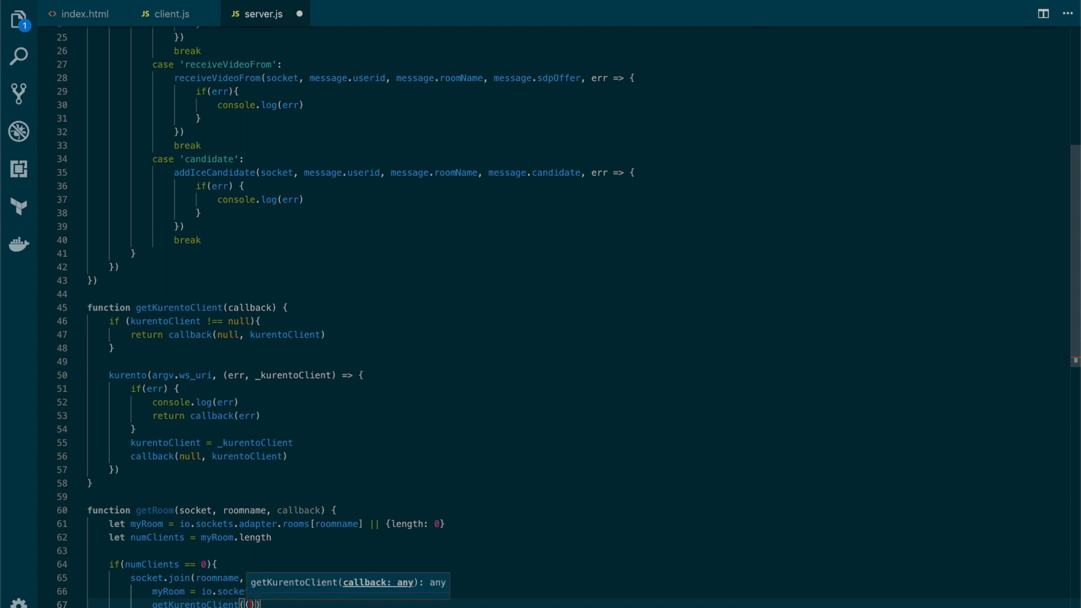
- Call kurento.create('MediaPipeline', (err, pipeline) => { with an empty callback body
text(err,)
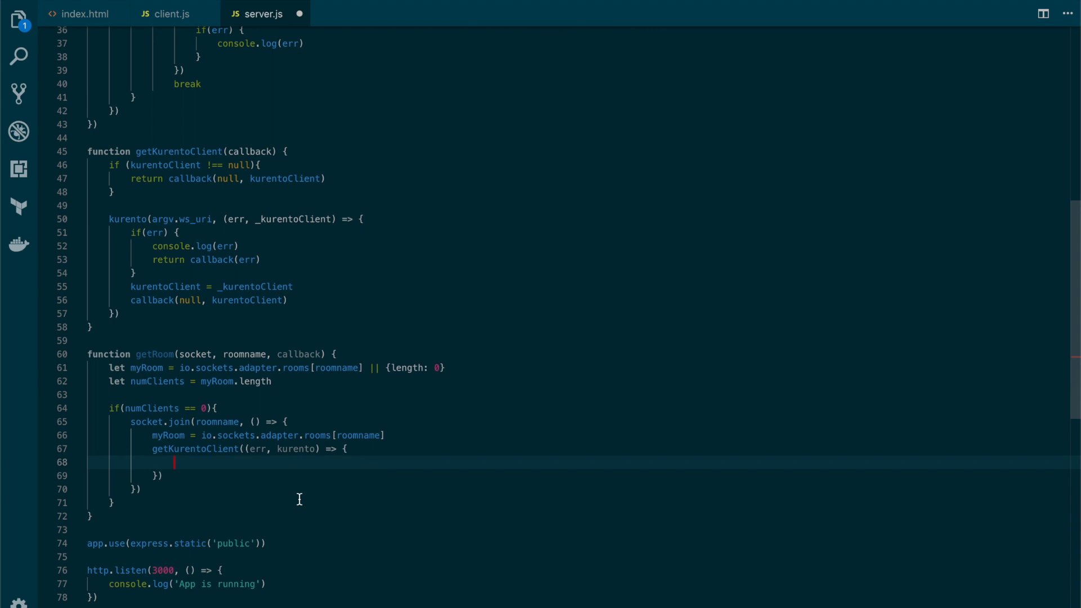
text(kurento.create)
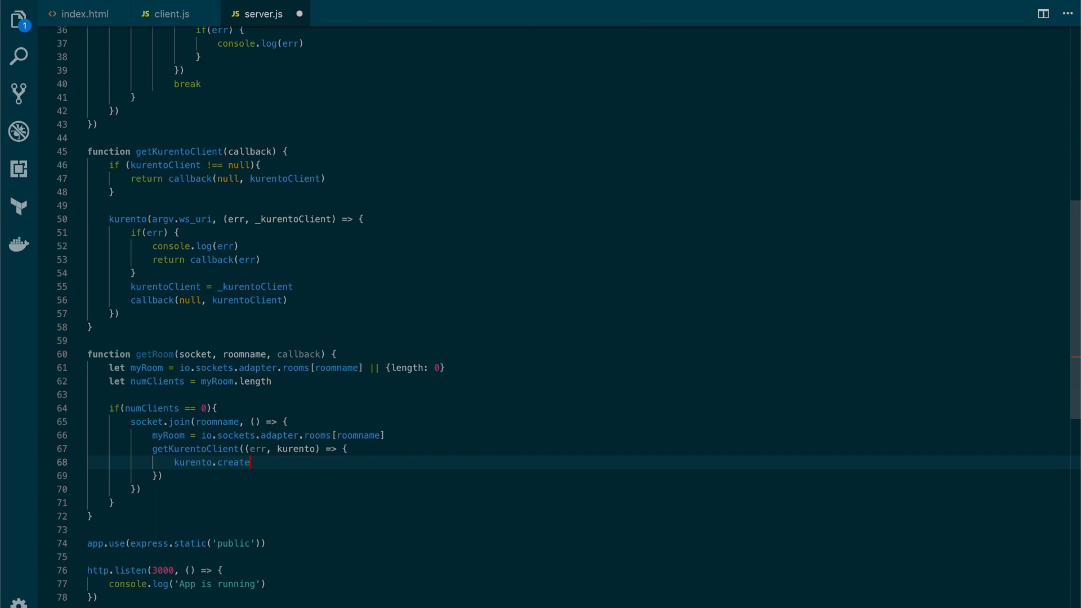
text(('M'))
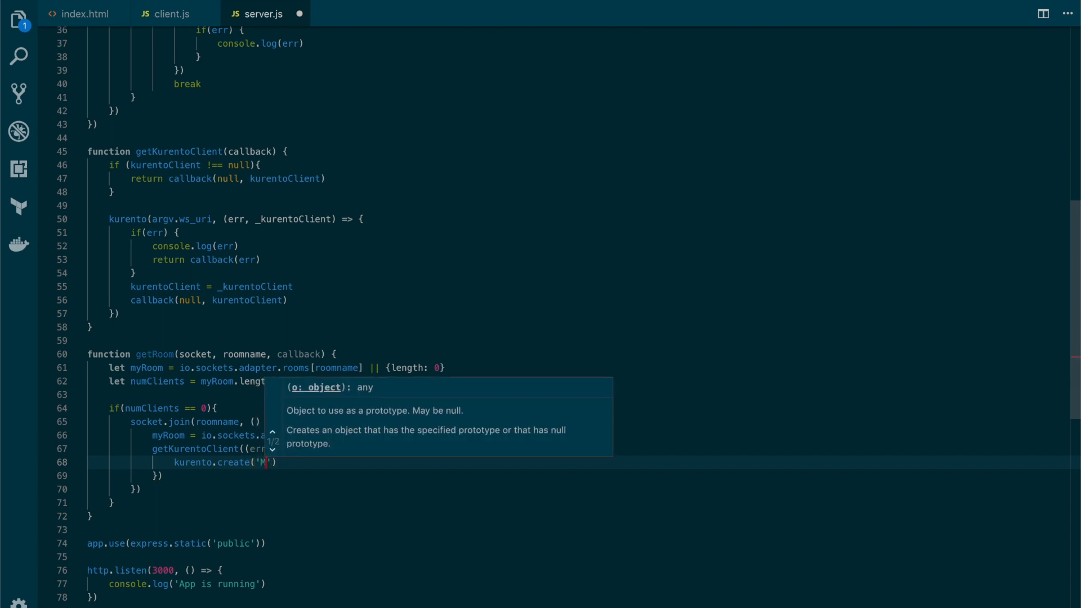
text(ediaPipeline)
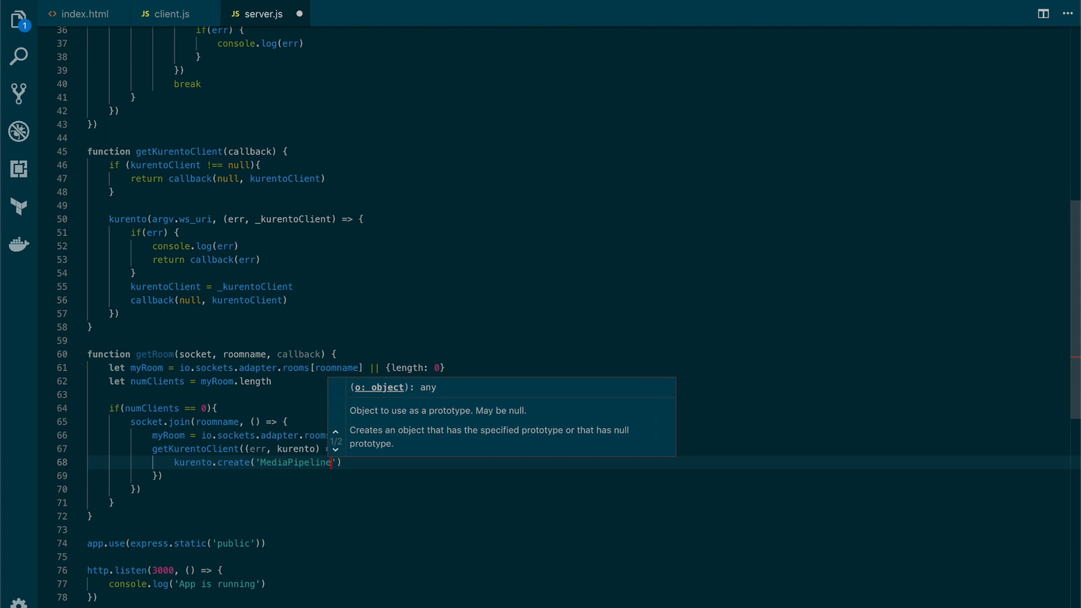
text(,)
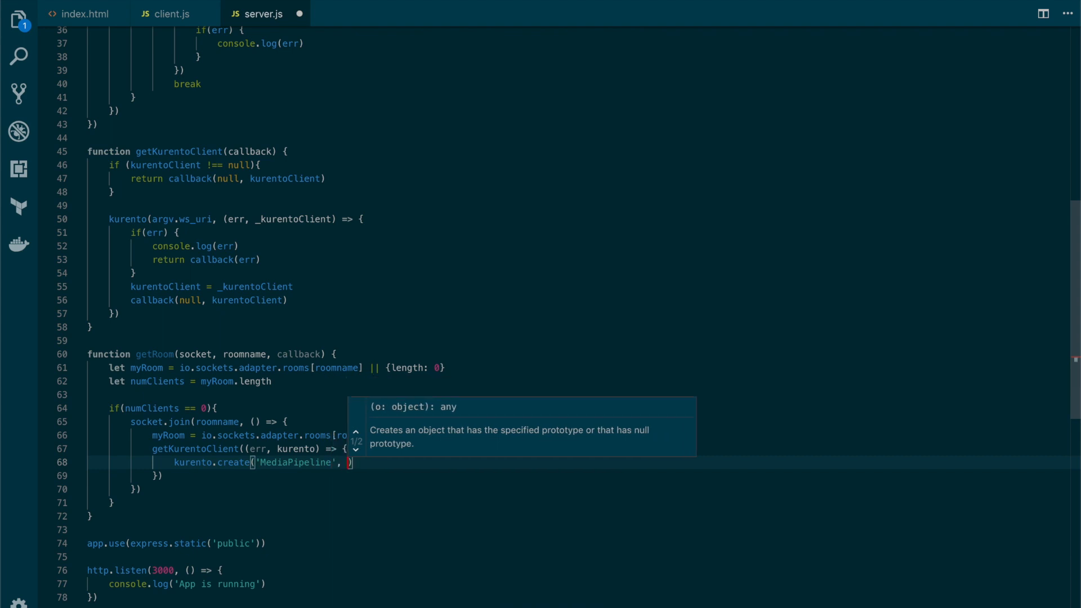
text((err, pipeline)
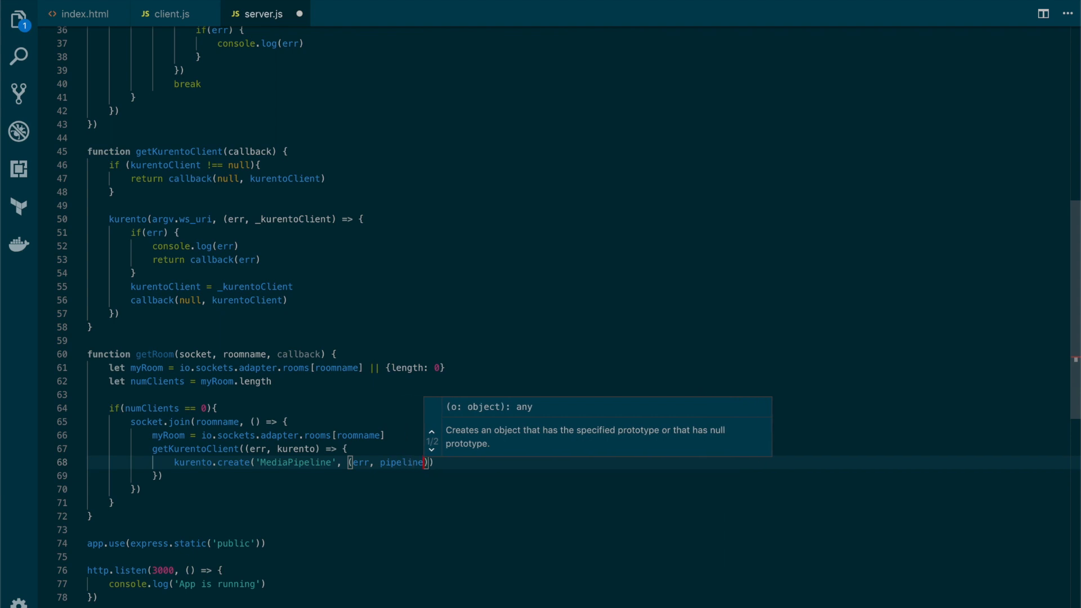
text(=>)
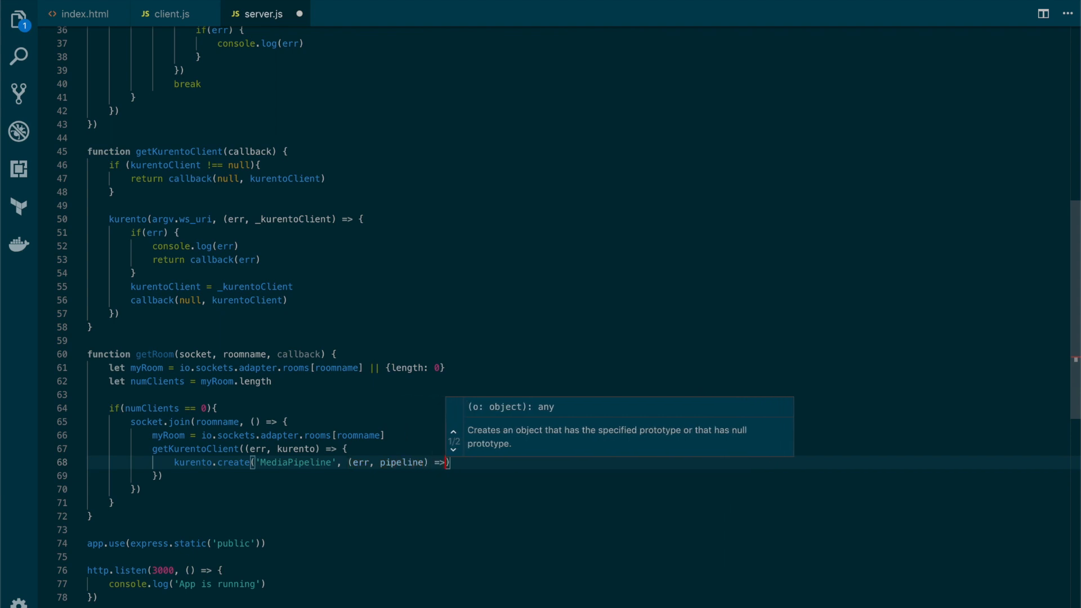
key(Enter)
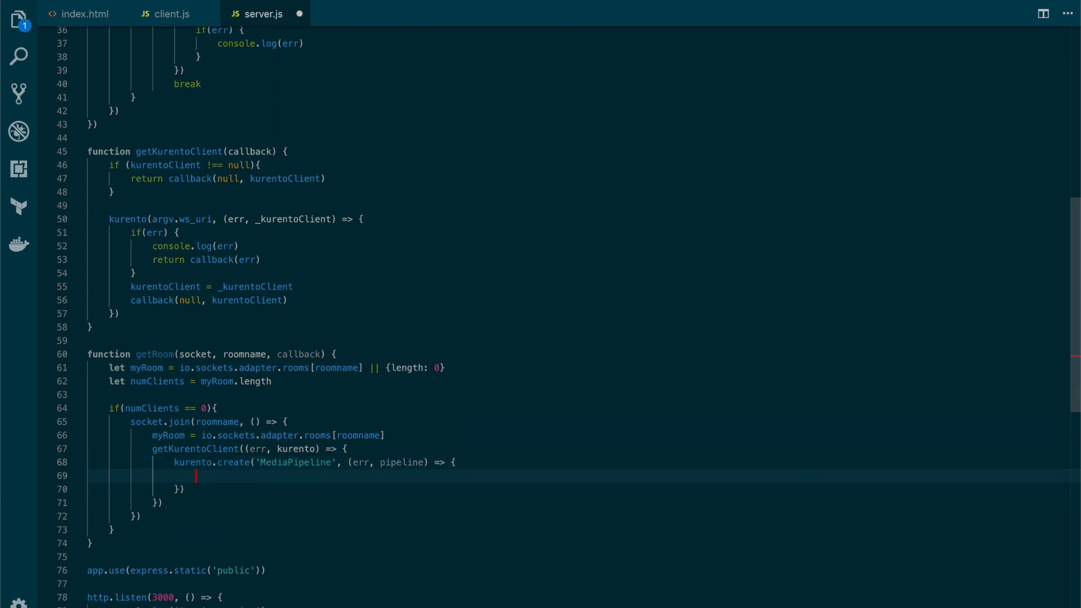
- Set myRoom.pipeline = pipeline and myRoom.participants = {}
text(myRoom.pipeline)
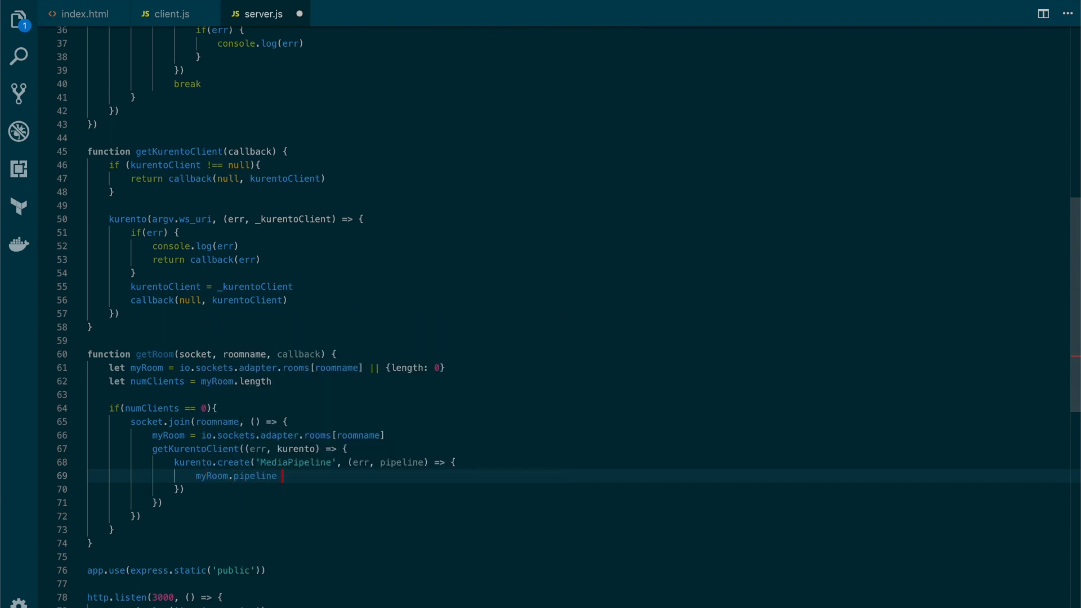
text(= pipeline)
text(my)
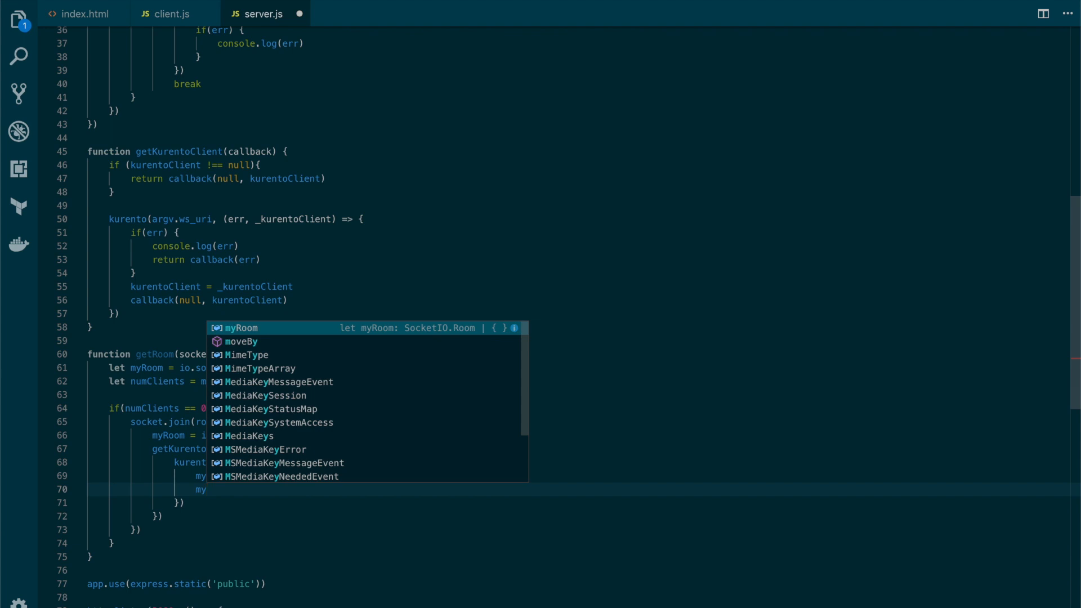
text(.)
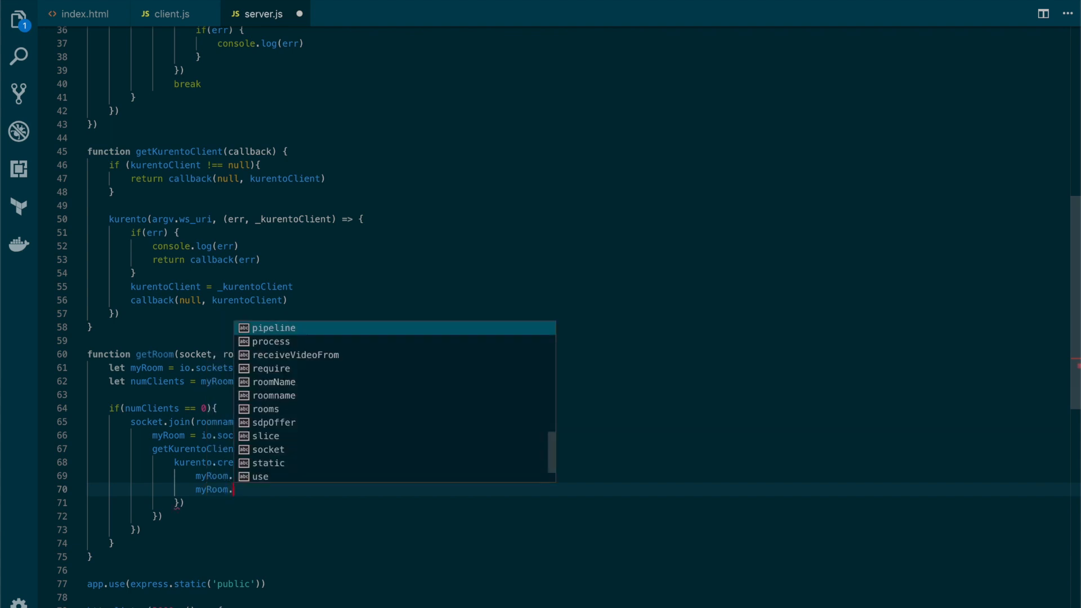
text(parti)
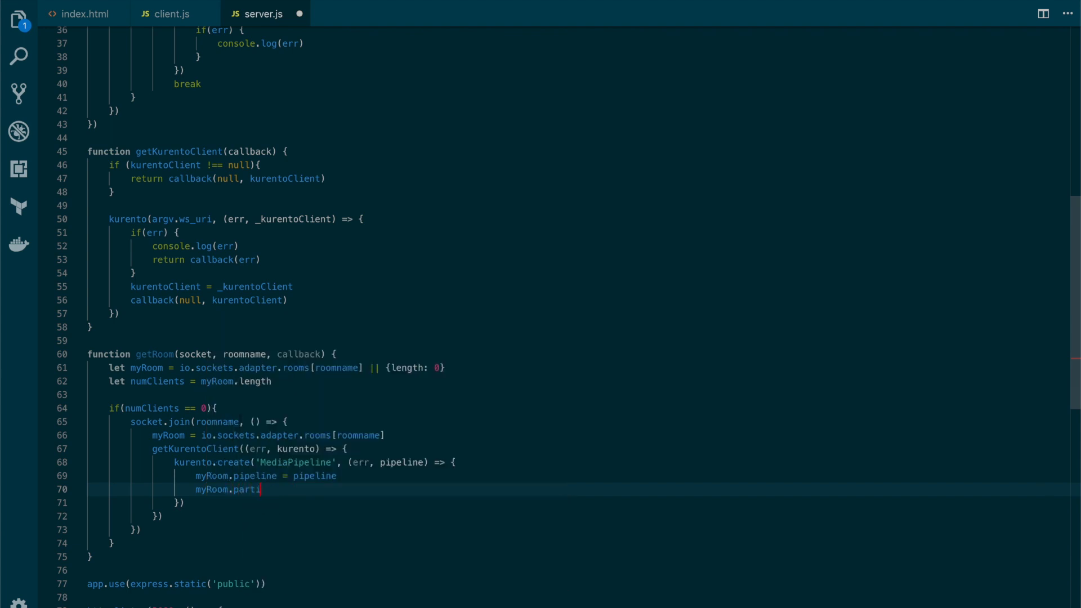
text(cipants)
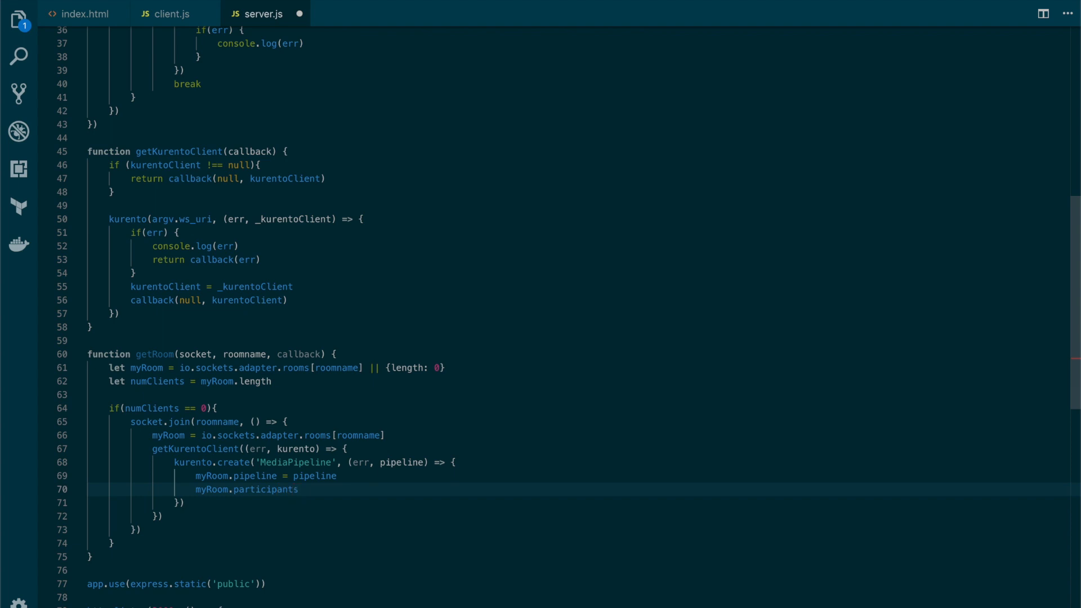
text(= {})
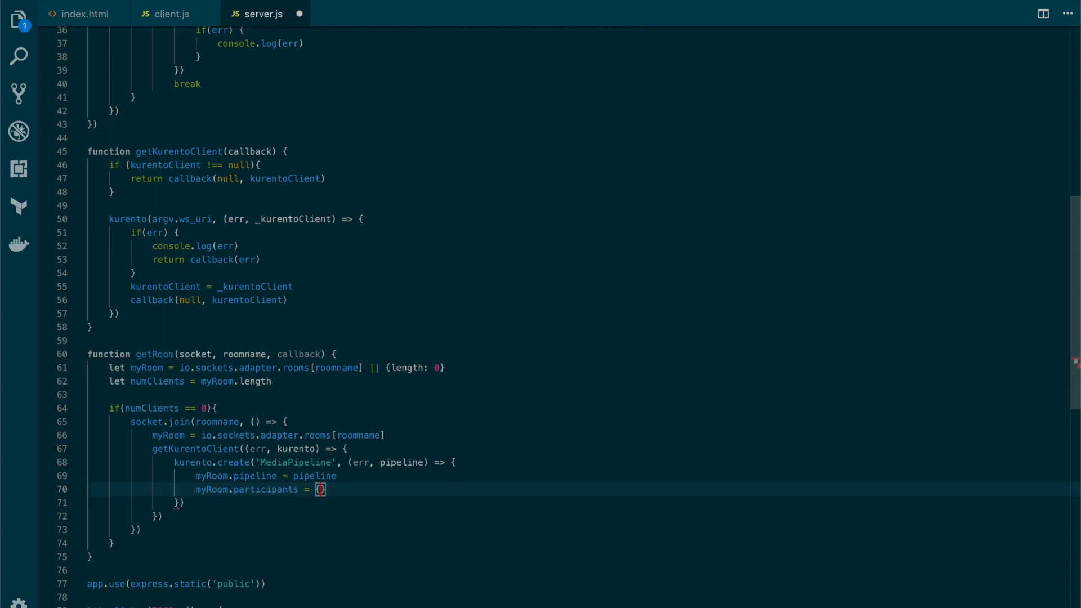
- Return the room via callback(null, myRoom) and begin the else branch
key(Enter)
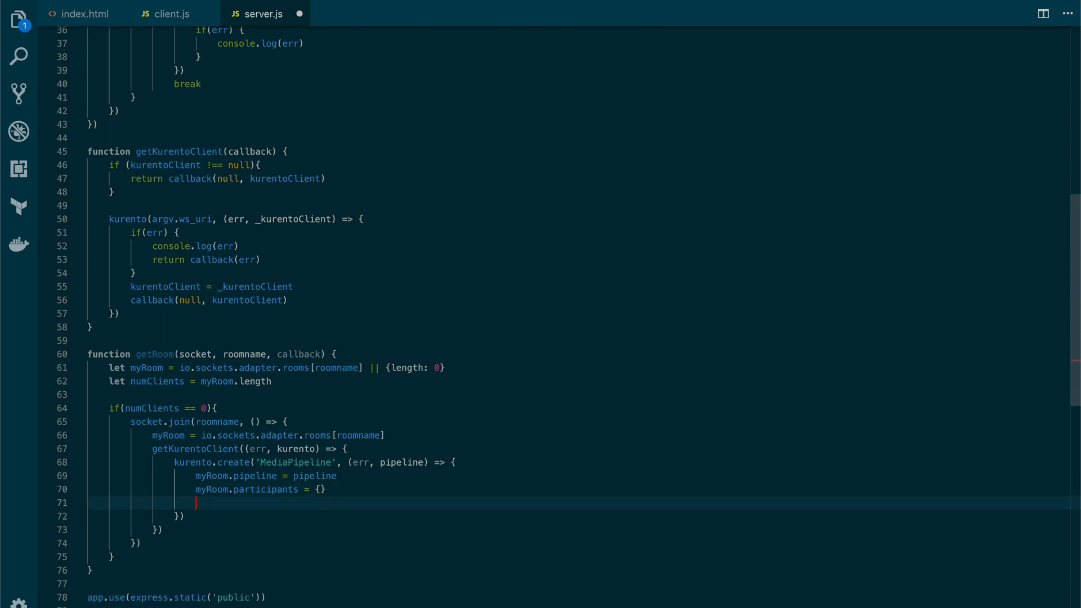
text(callback(null, myRoom)
click(296, 556)
text( else {)
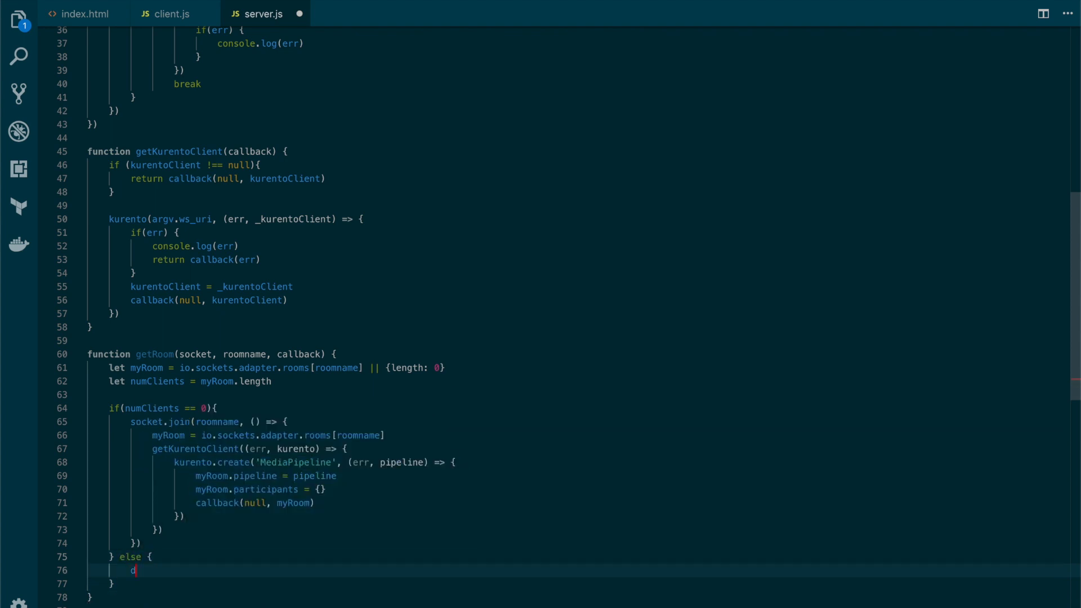
- In the else branch, add socket.join(roomname) so the socket joins the existing room
text(socket.join()
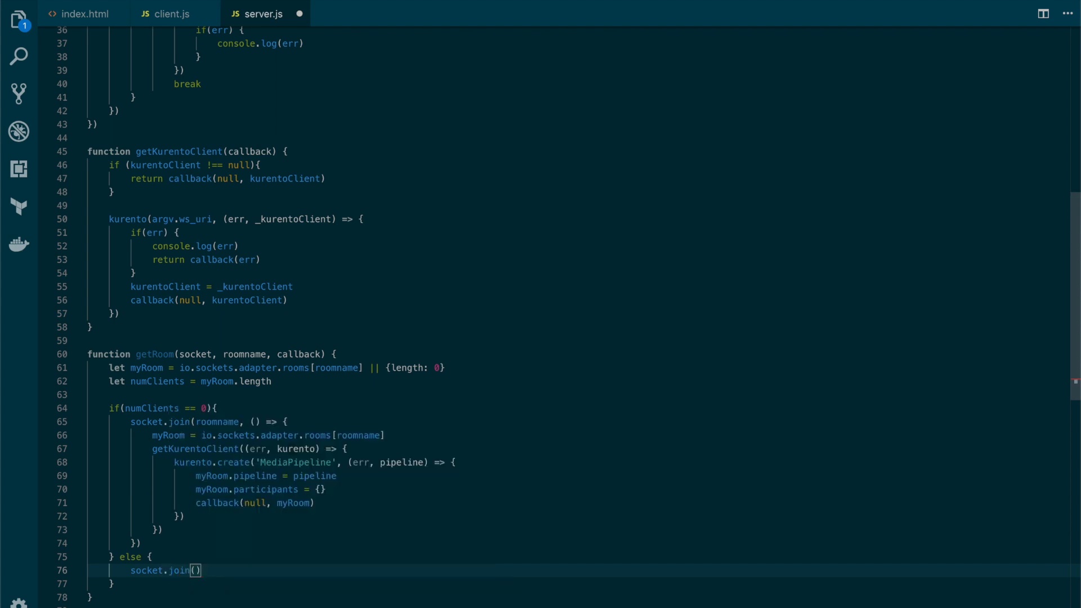
text(roomNii)
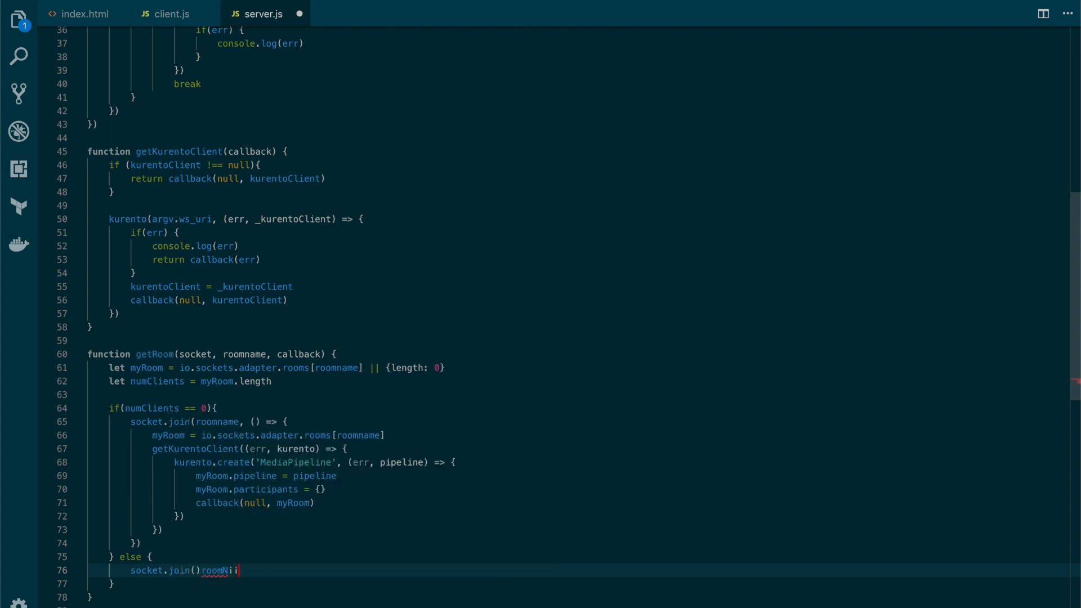
key(Backspace)
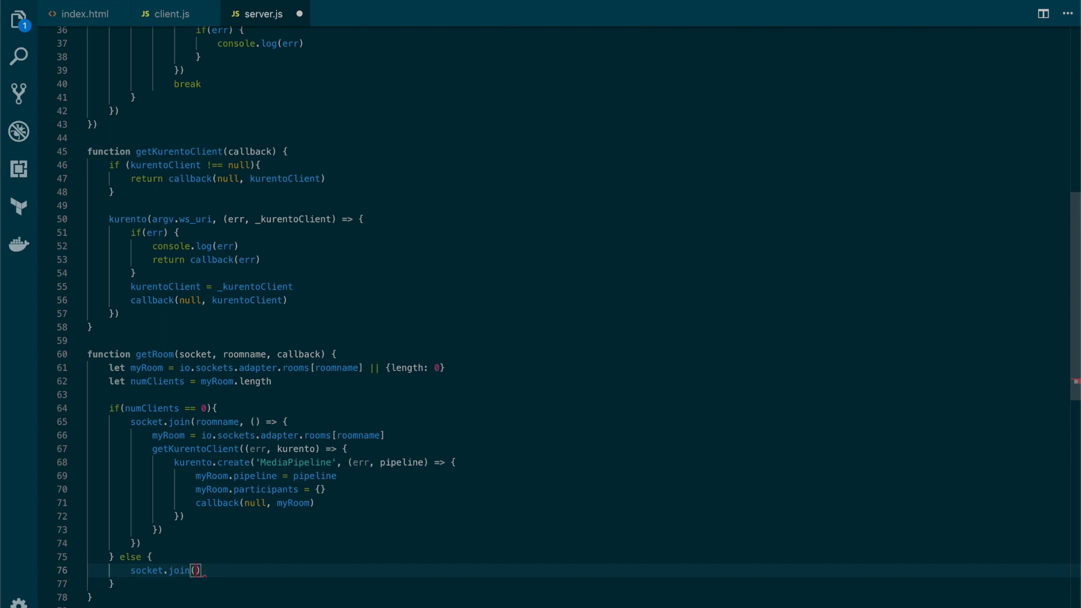
text(roomname)
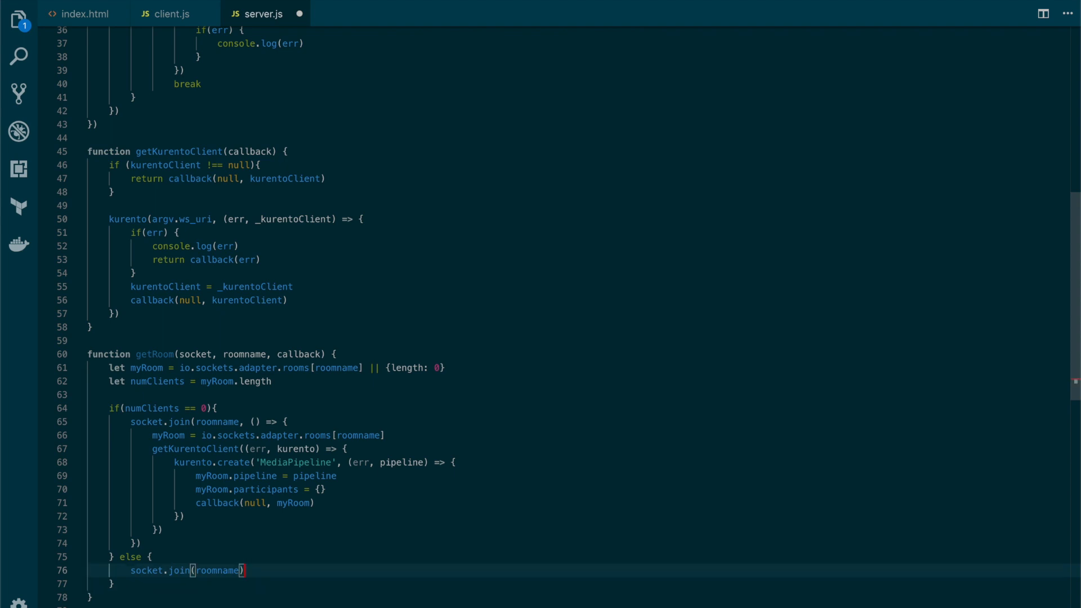
- On the next line begin callback(null, ...) for the existing room using autocomplete
text(callback)
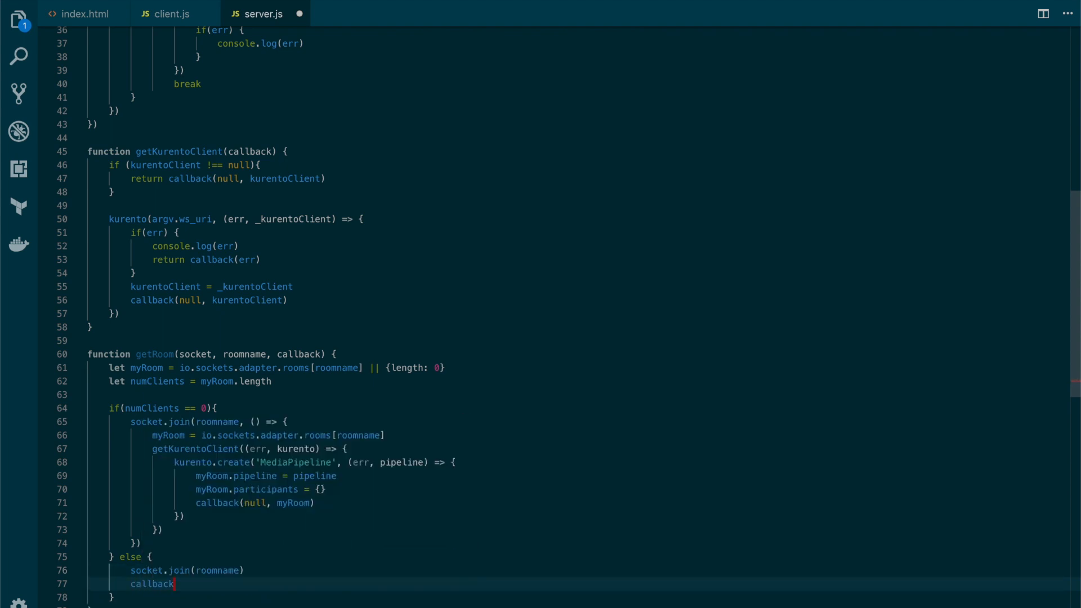
text((join)
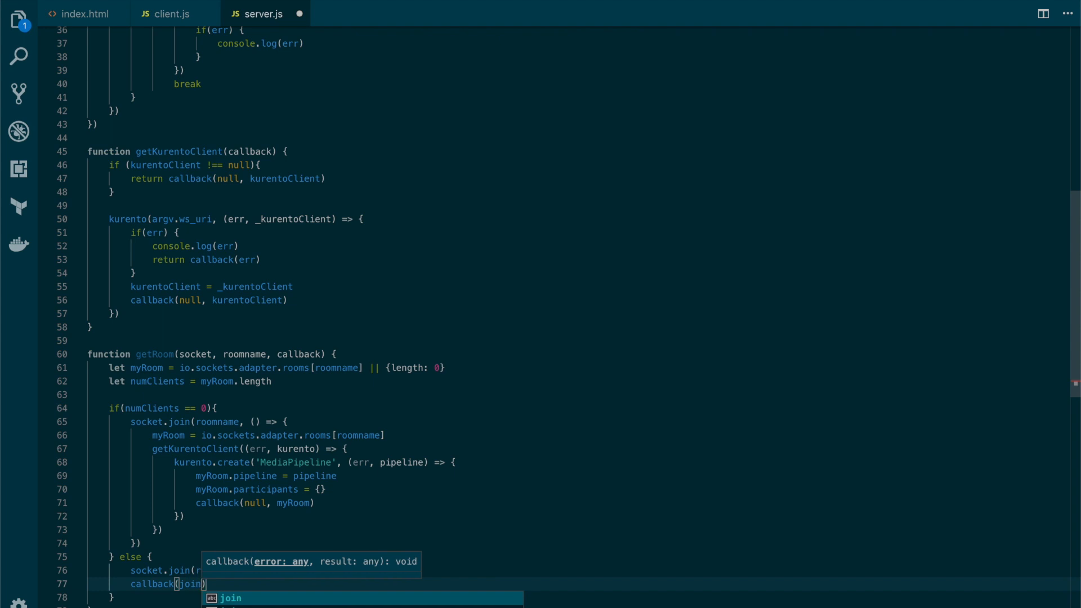
text(null)
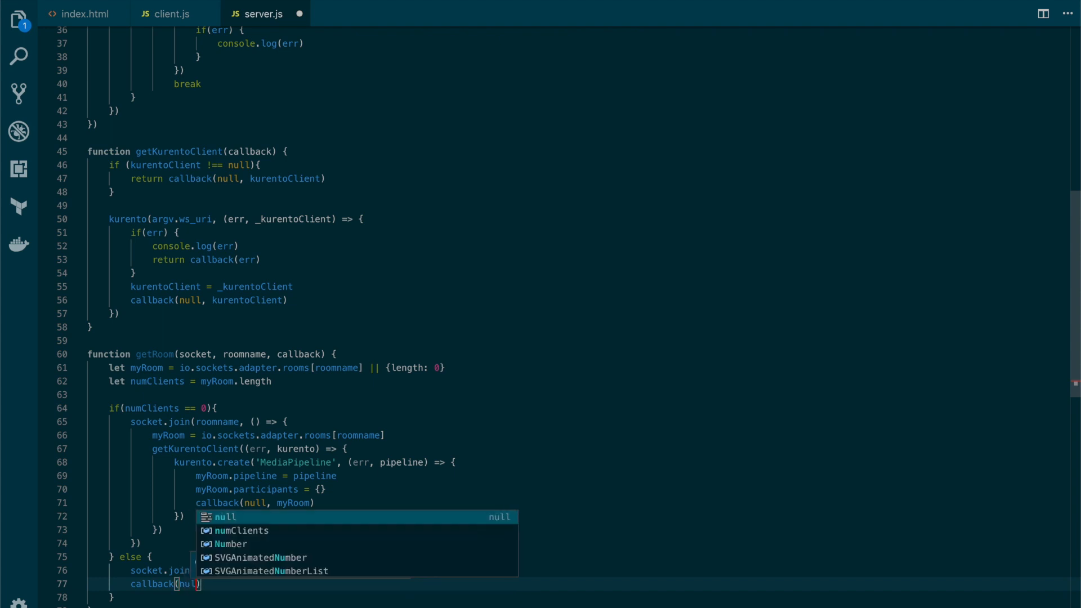
text(my)
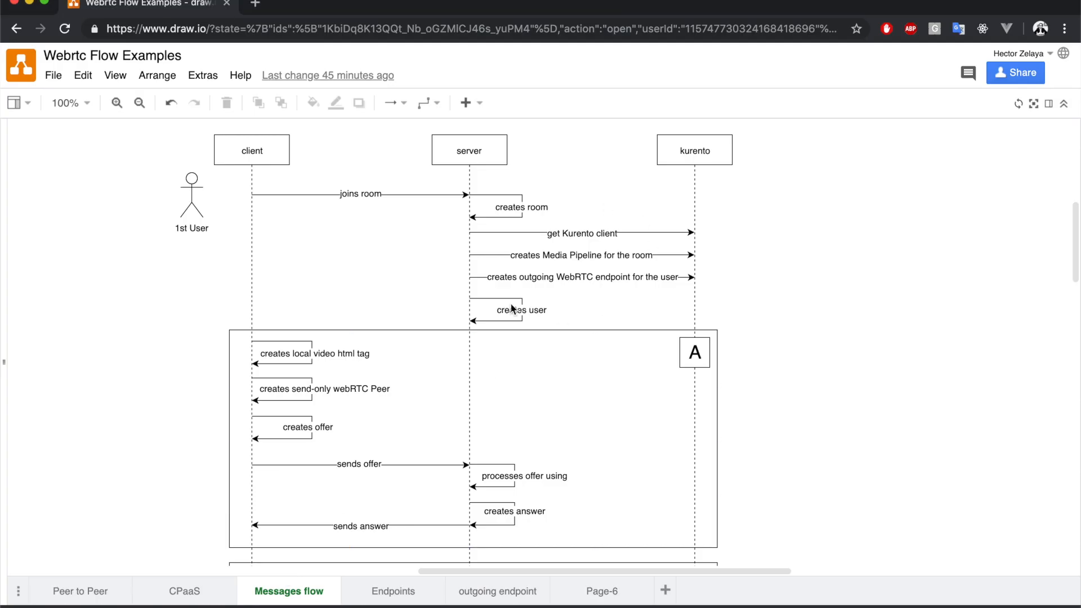
mouse_move(507, 193)
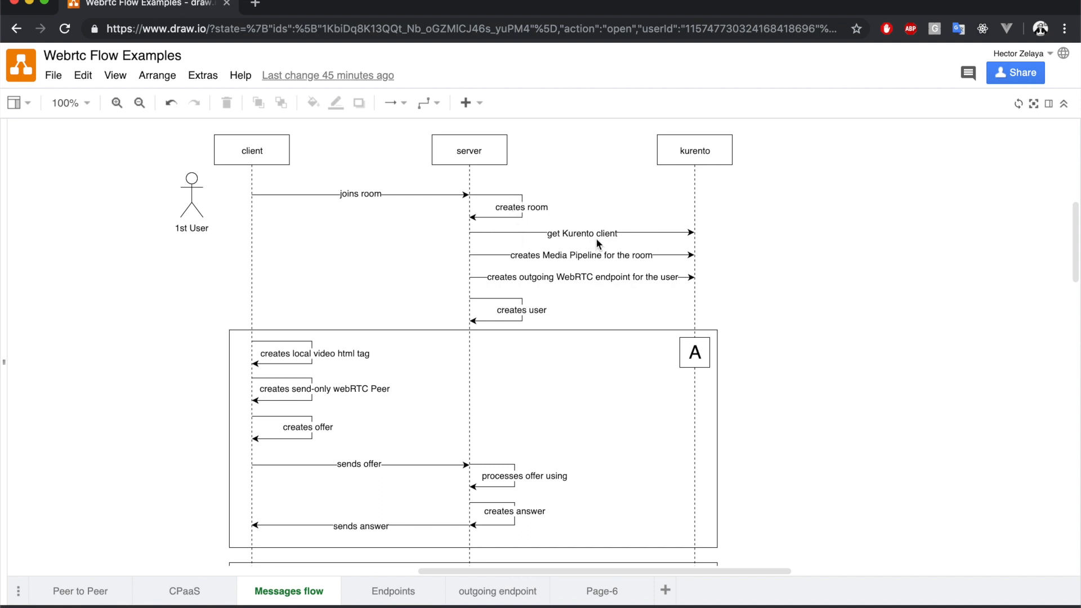
mouse_move(649, 254)
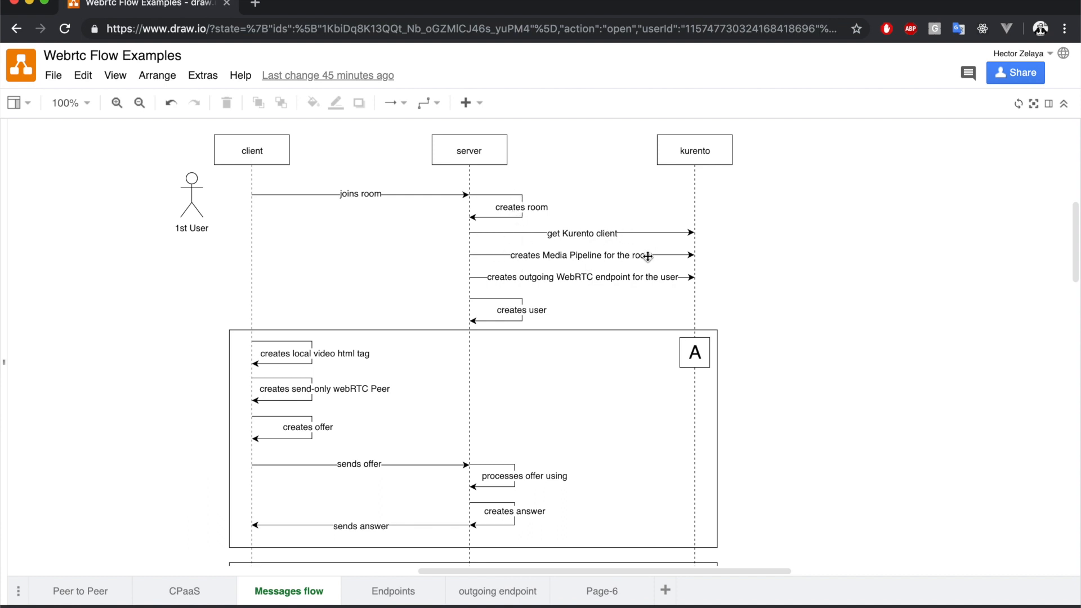
mouse_move(598, 270)
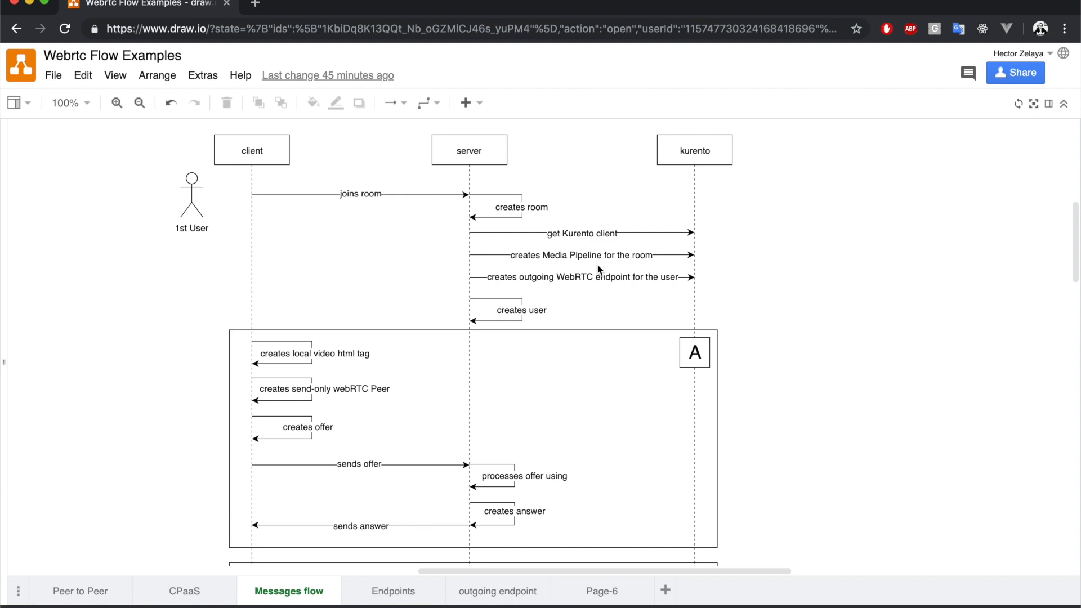
mouse_move(592, 283)
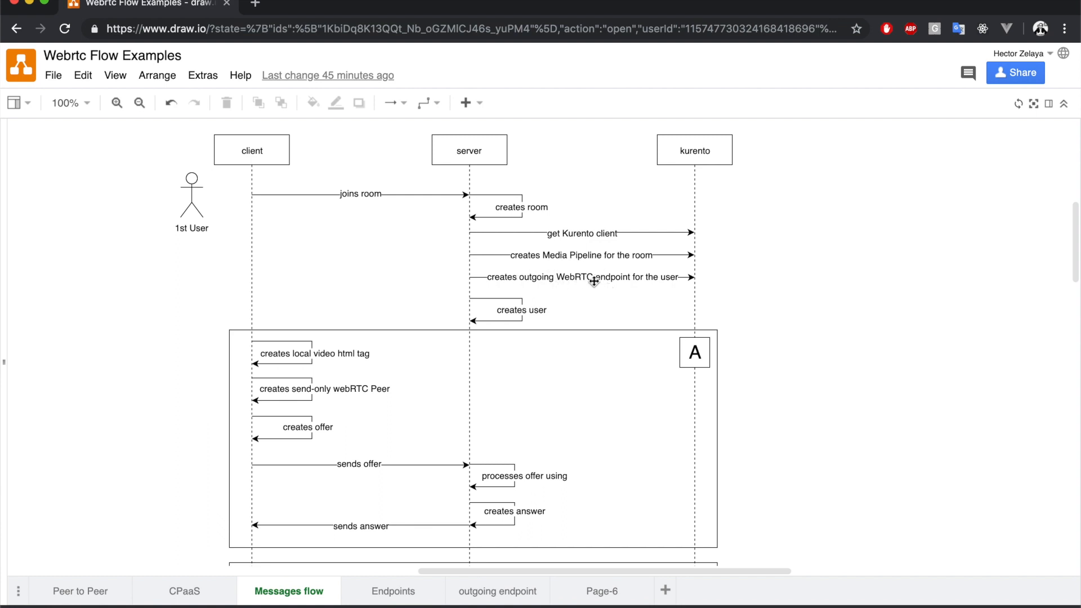